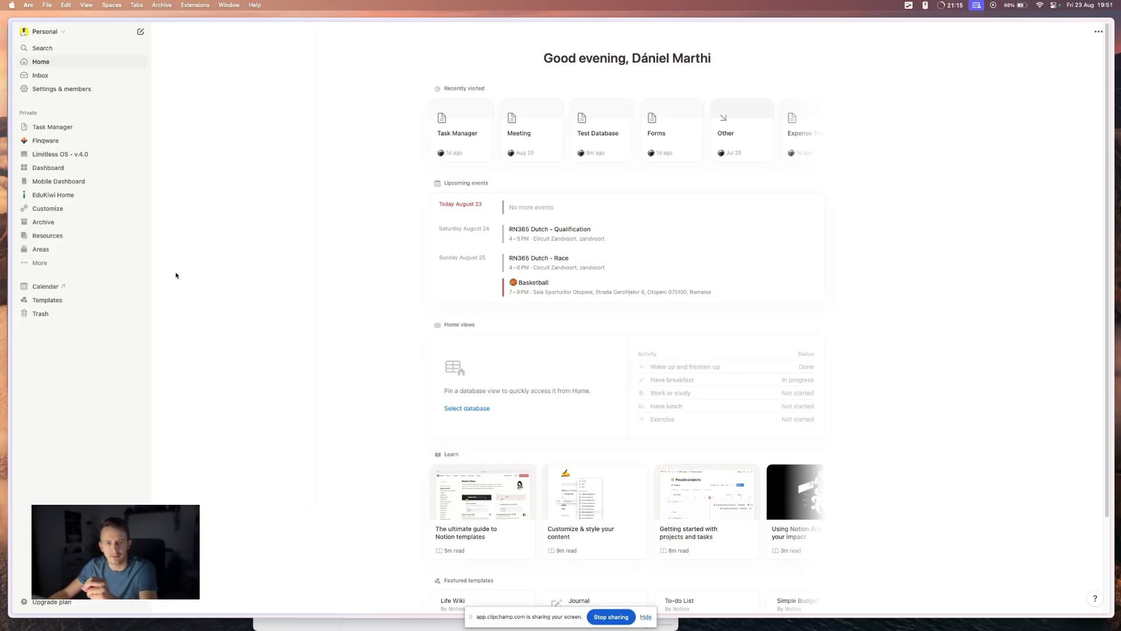
mouse_move(197, 257)
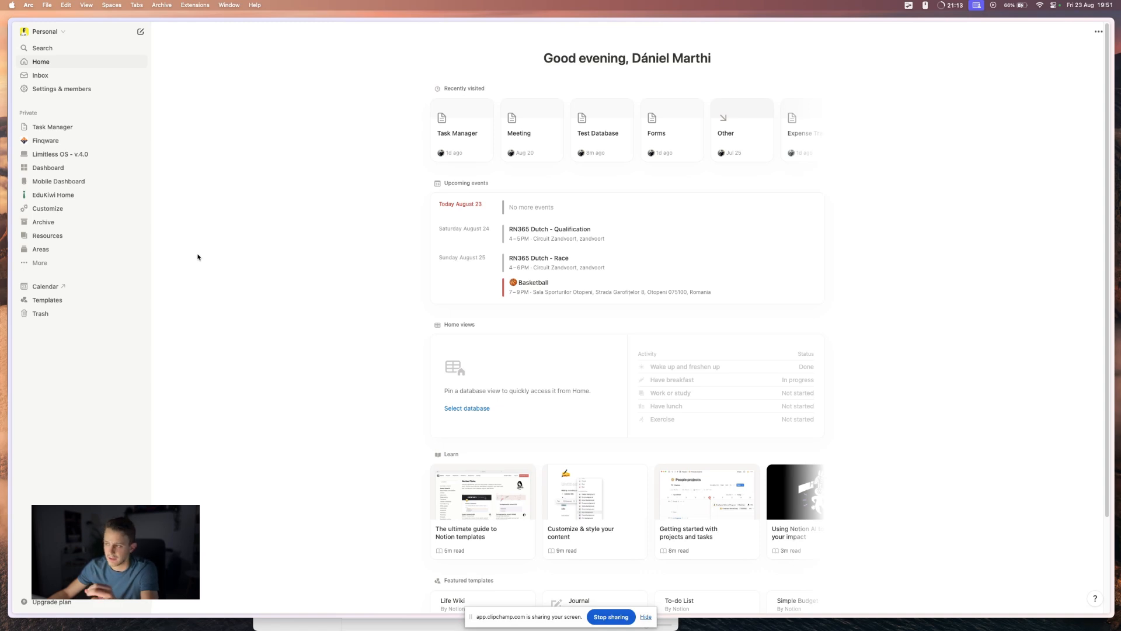
mouse_move(207, 221)
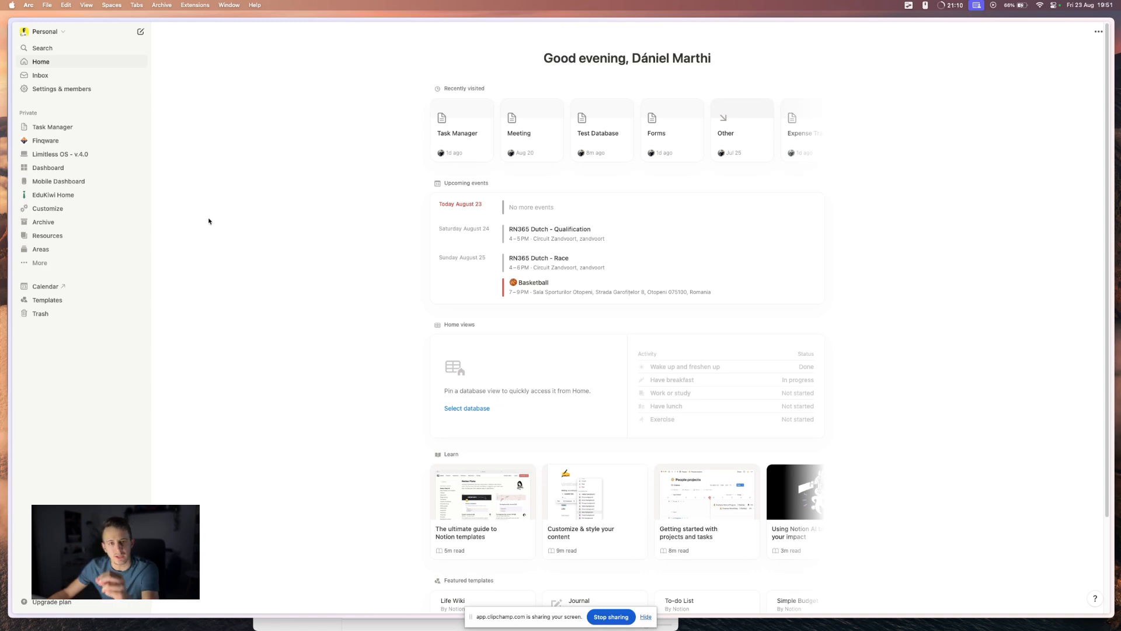
mouse_move(85, 118)
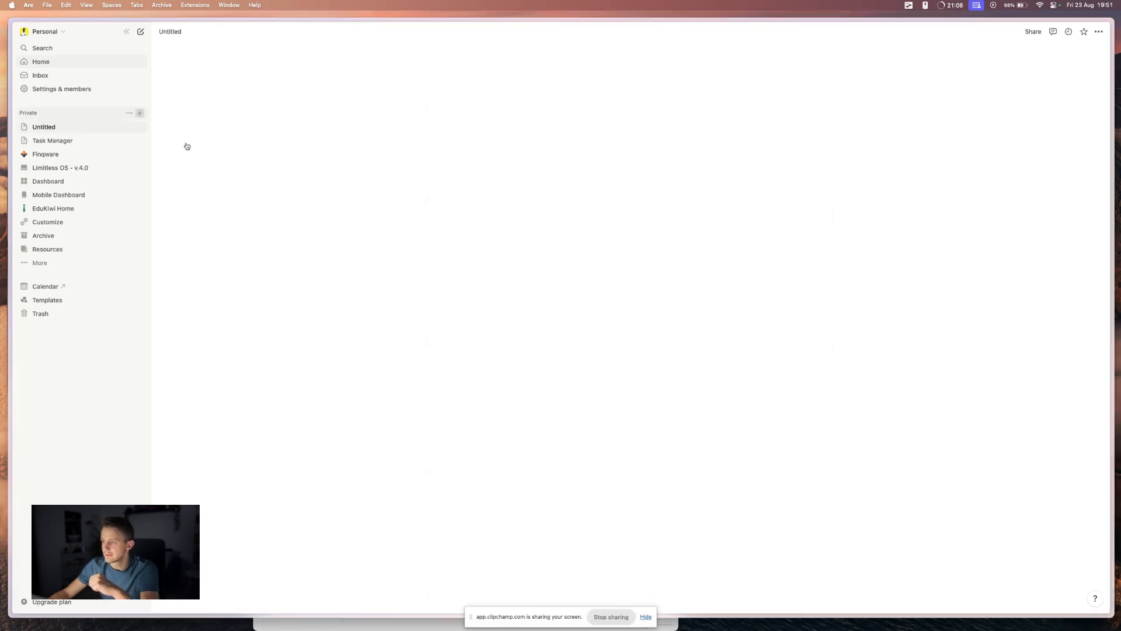
Step: Title the page 'Test Page' and make it an empty table database with Name and Tags
text(Test Page)
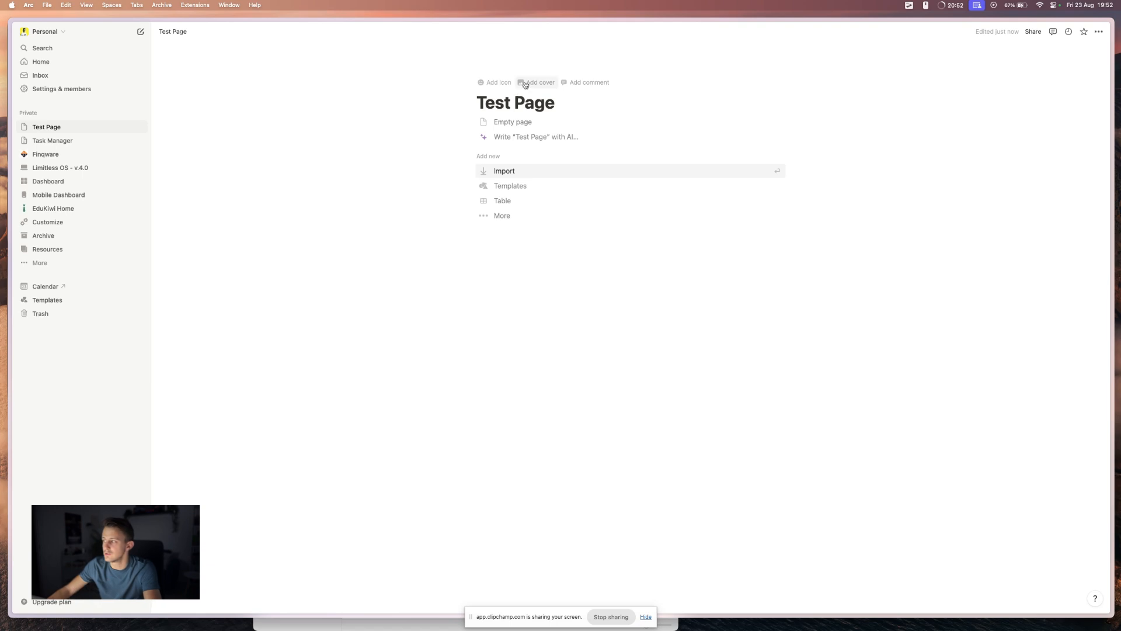
mouse_move(502, 200)
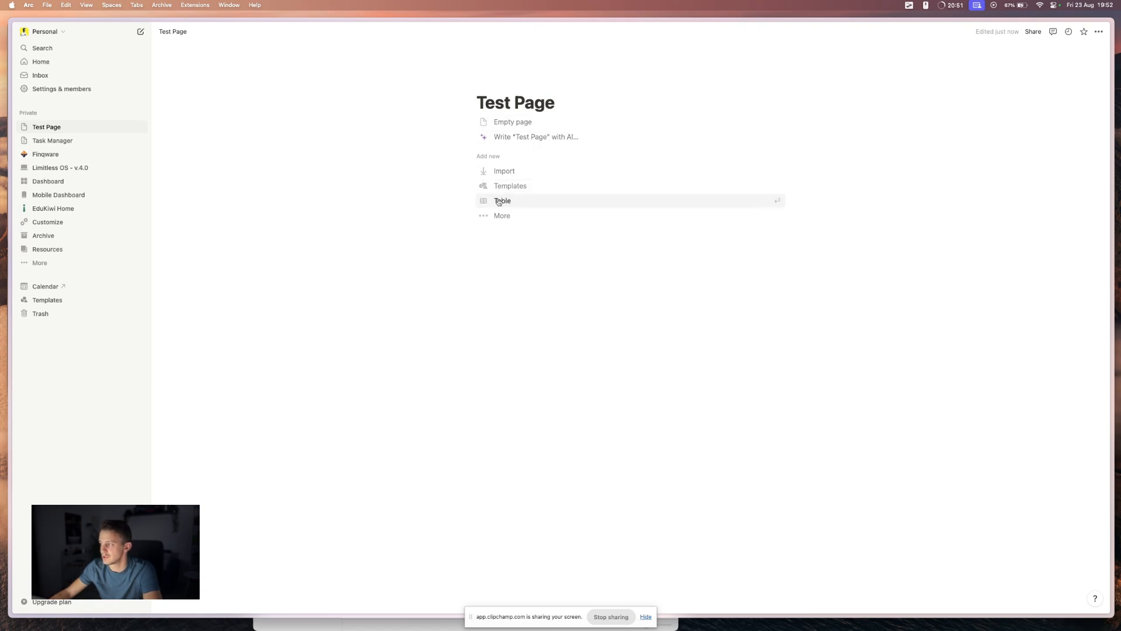
click(502, 199)
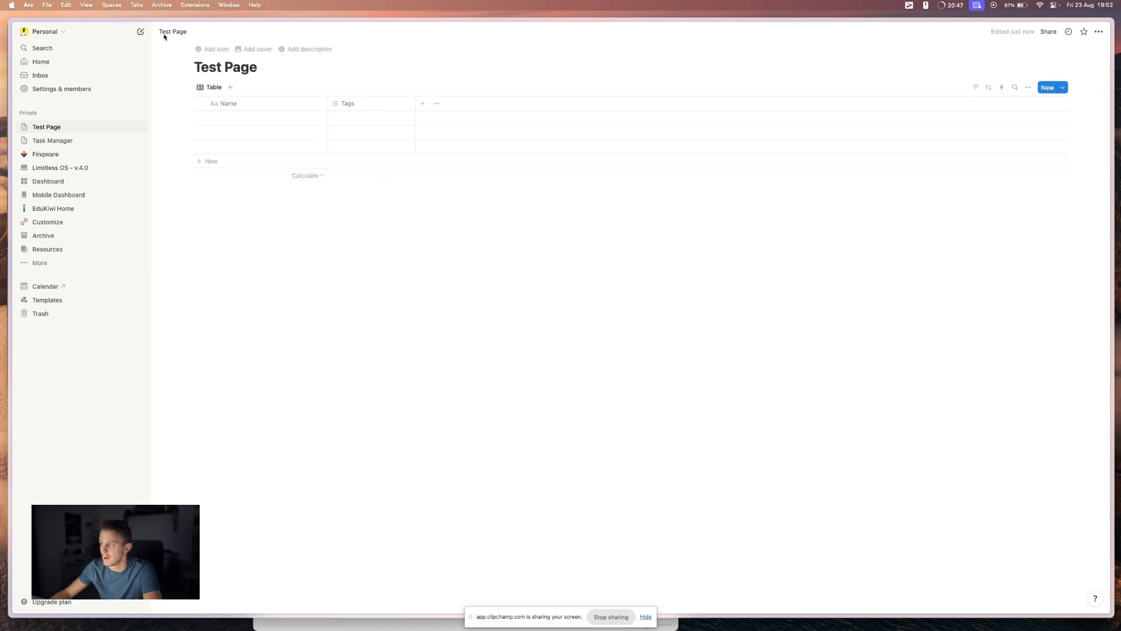
mouse_move(139, 128)
text(Test Page)
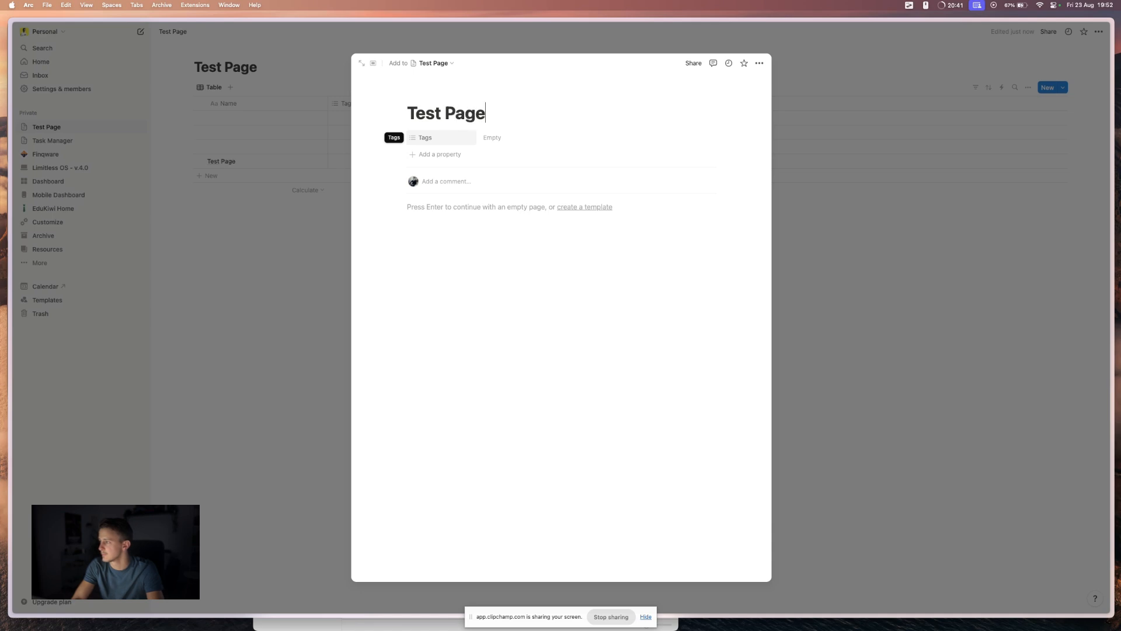
Step: Add a 'Test Page2' row and create a full-page database inside it via /data
text(2)
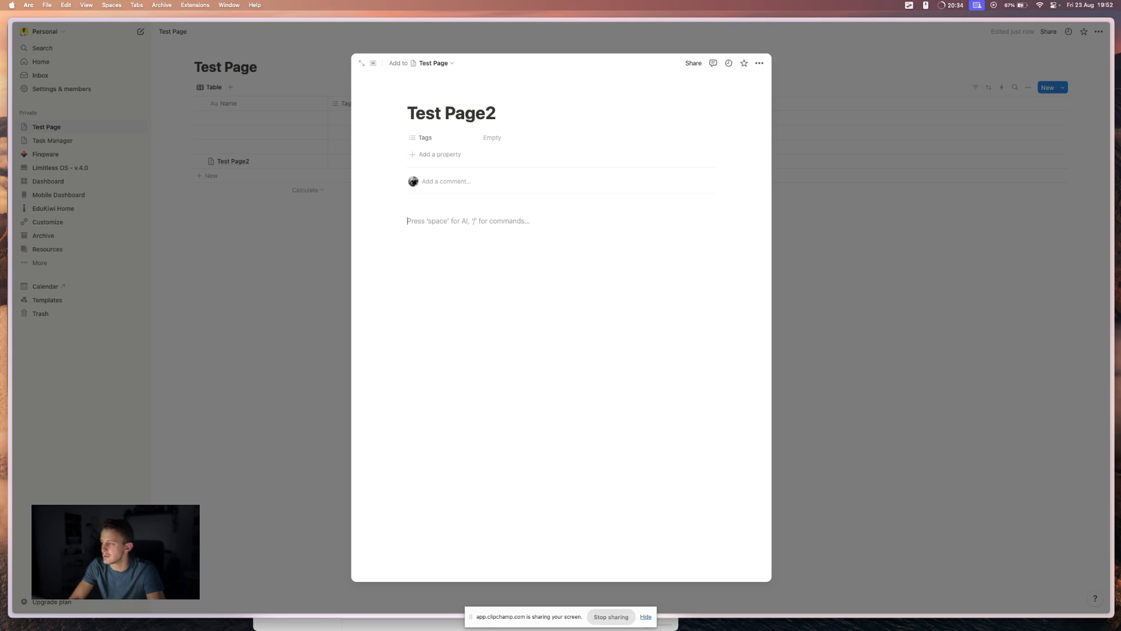
text(/data)
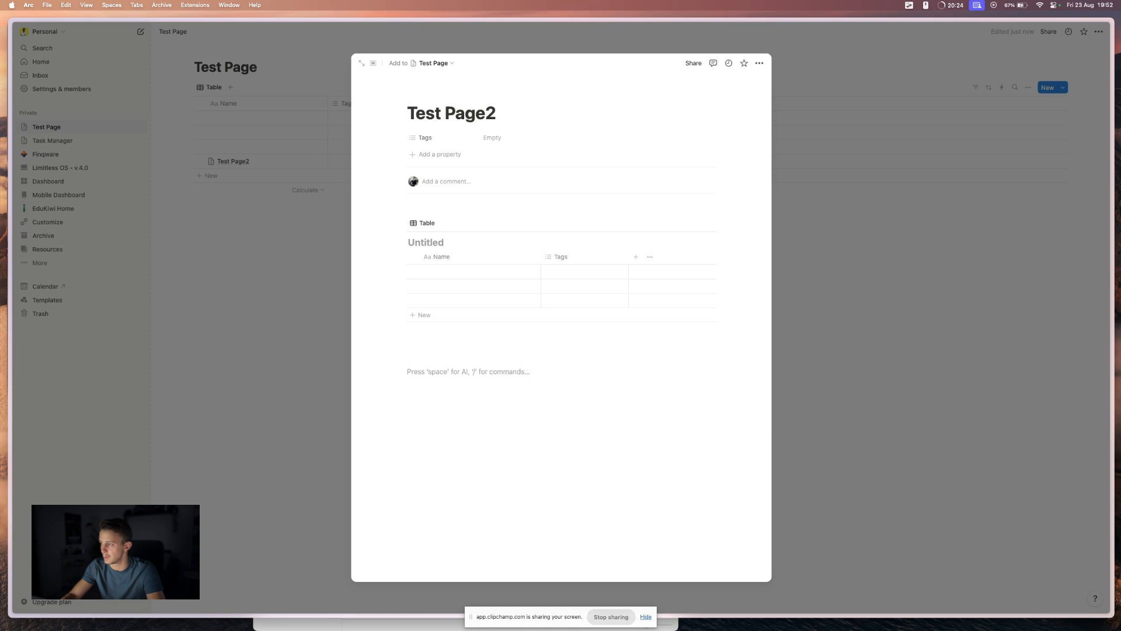
text(/data)
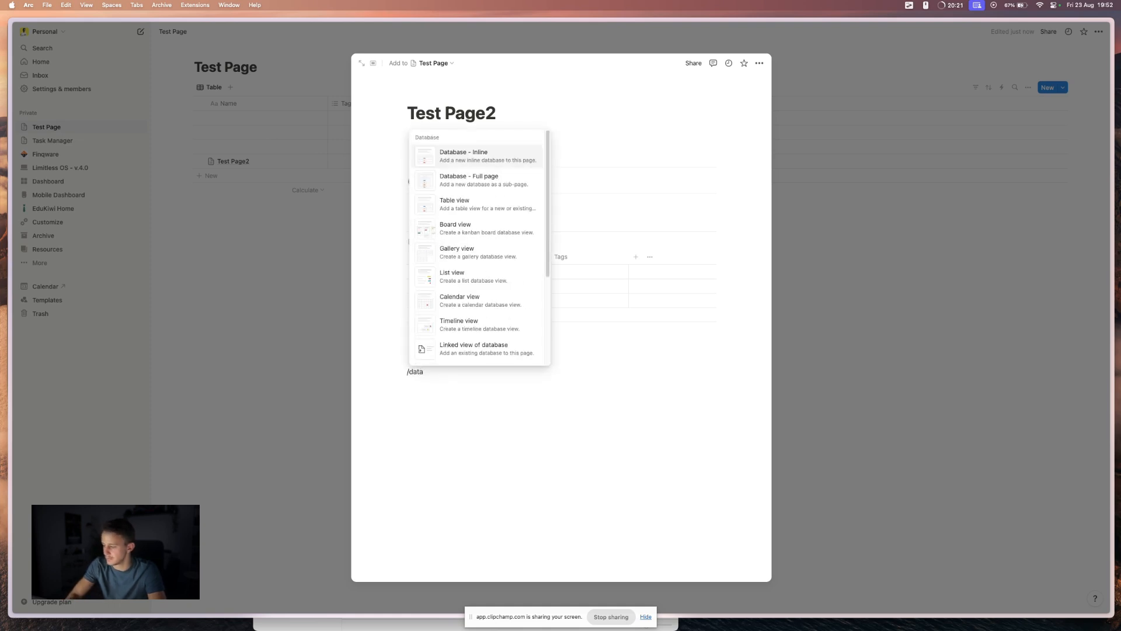
click(463, 155)
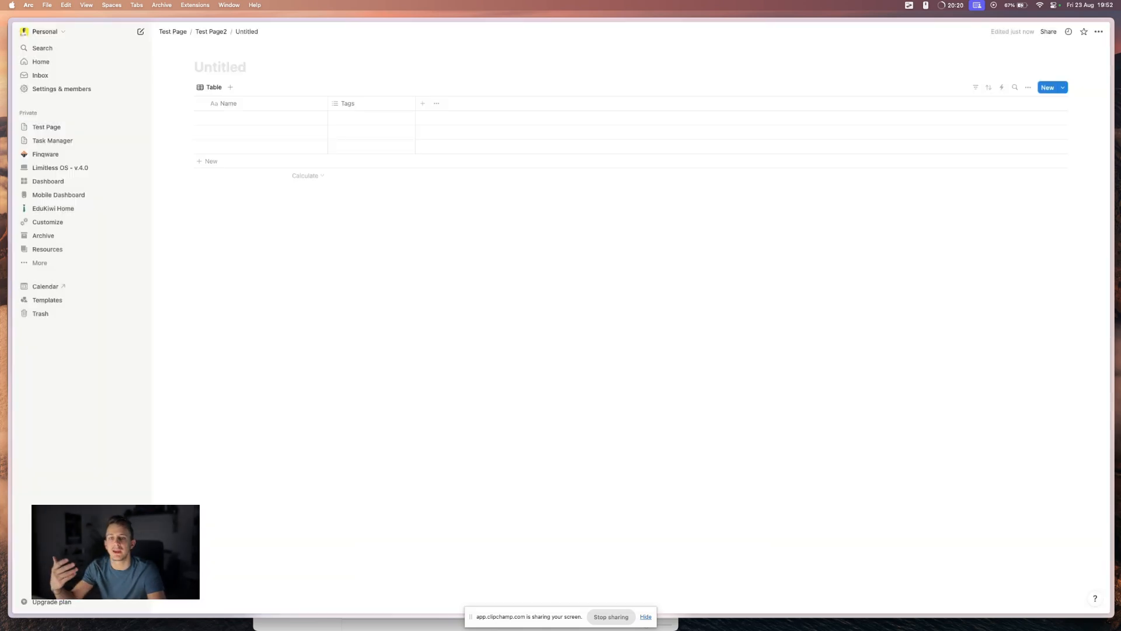
Step: Name the nested database 'Meeting Notes', leaving its first row empty
click(221, 67)
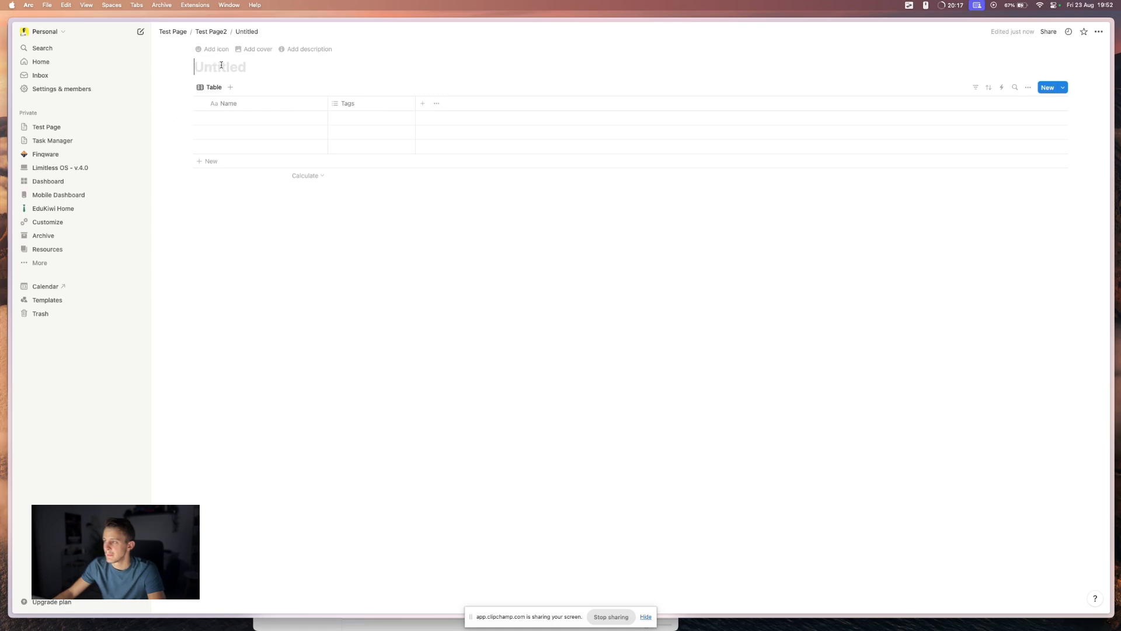
text(Meet)
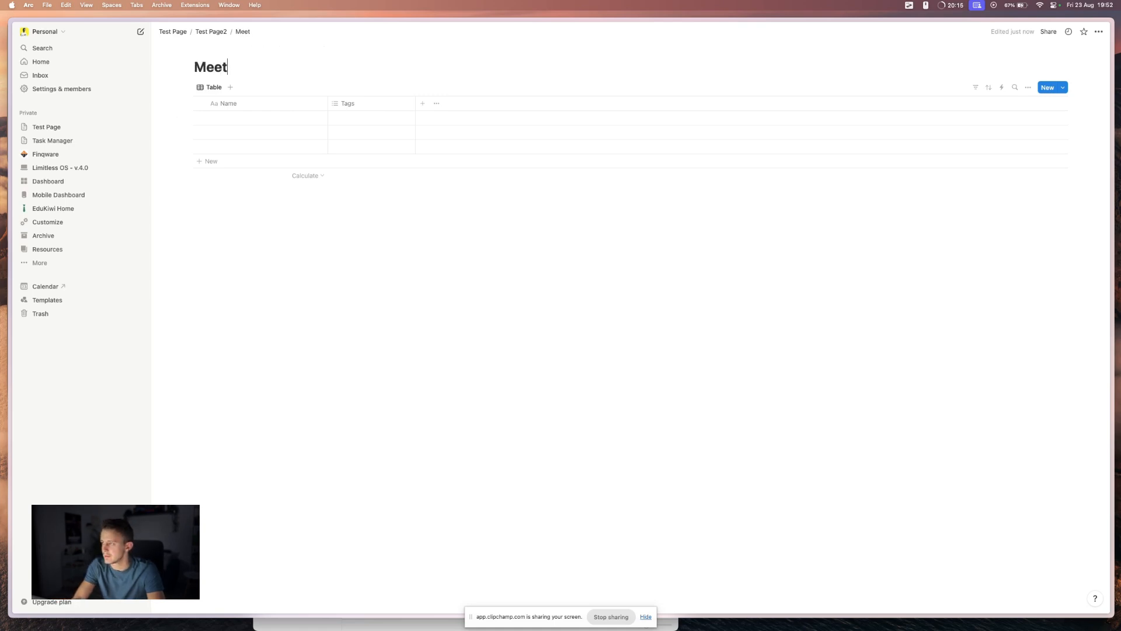
text(ing Notes)
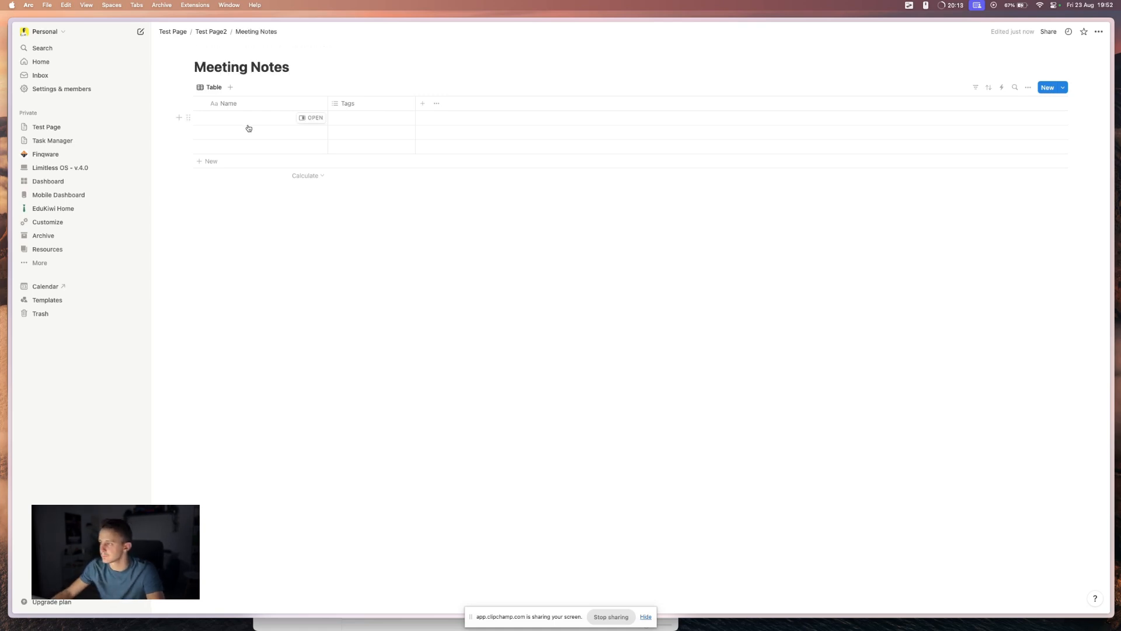
click(257, 118)
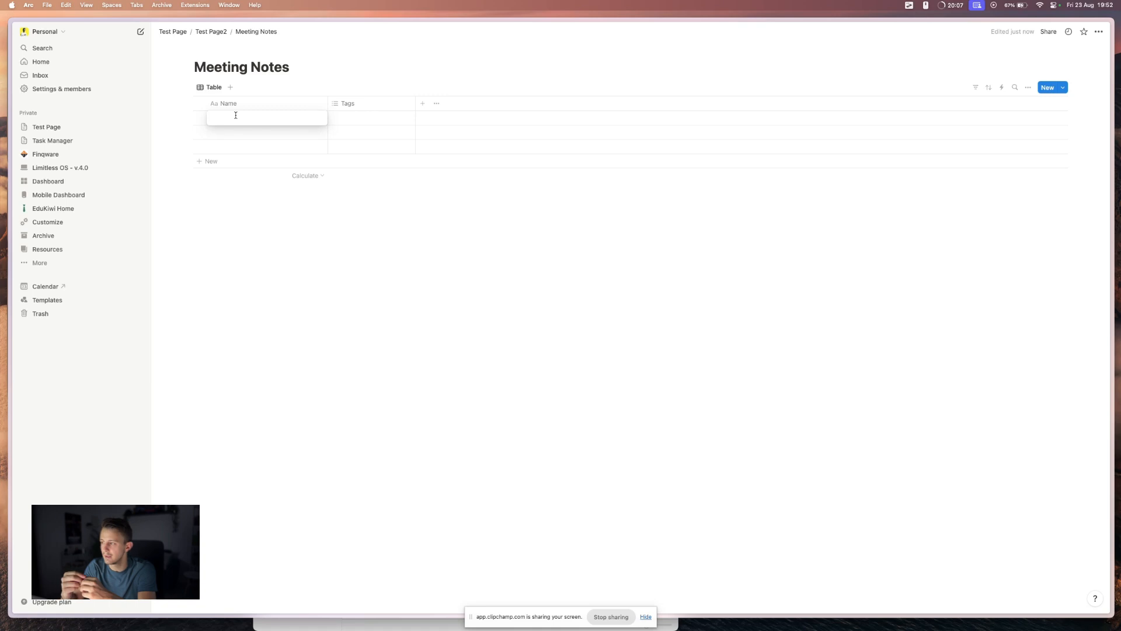
click(265, 117)
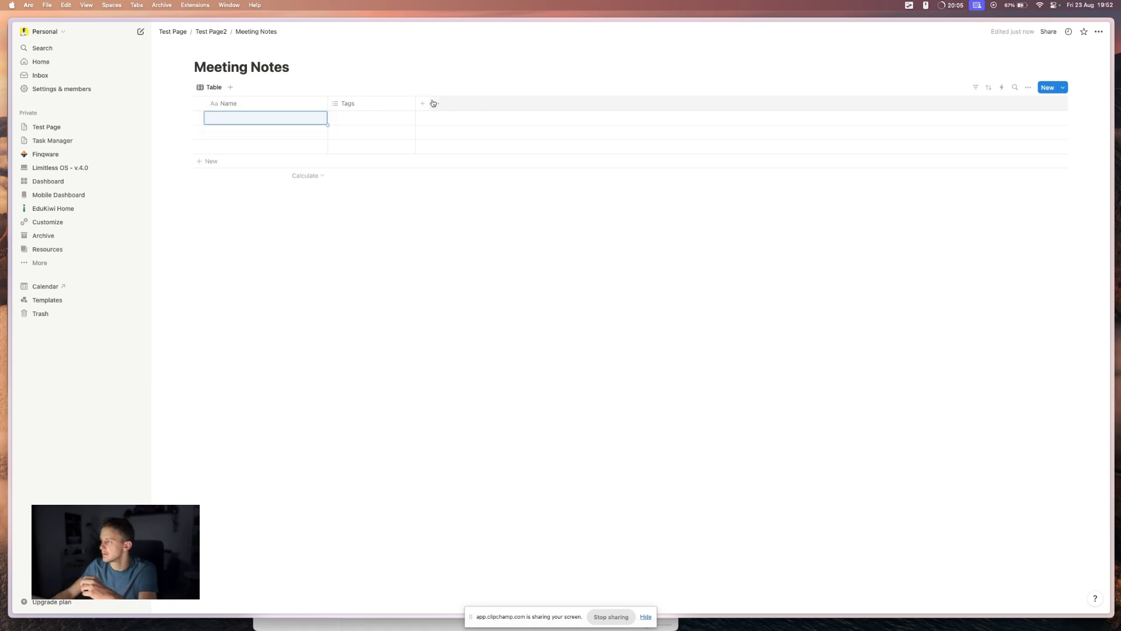
Step: Add a Date property and list '1 on 1 meeting' (Aug 23, 2024) and 'Board meeting' (Aug 24, 2024)
click(421, 102)
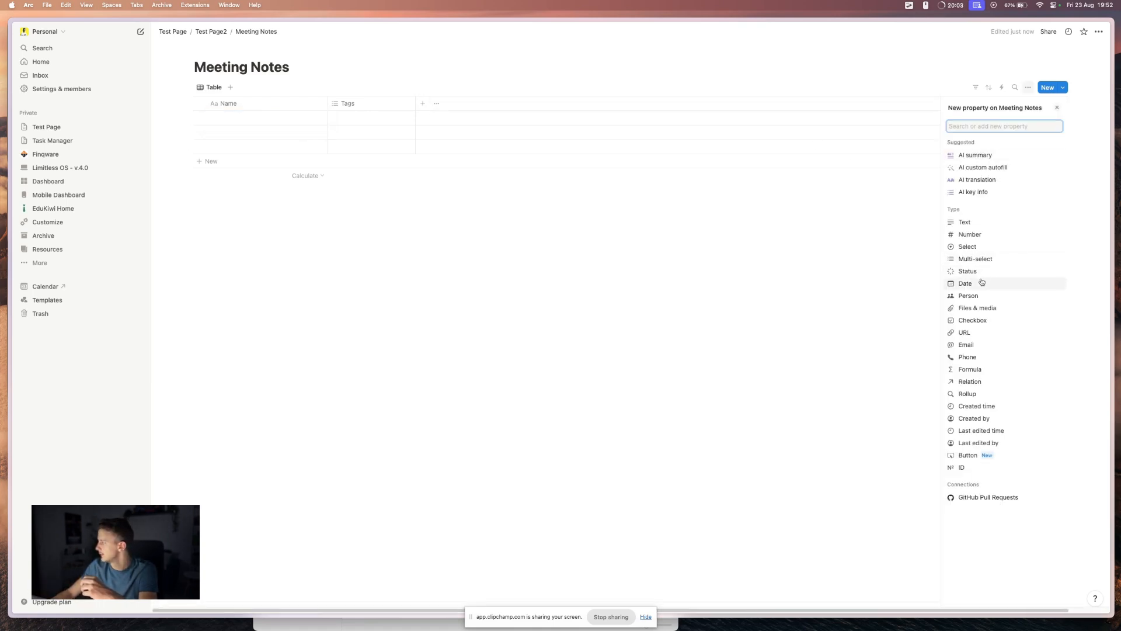
click(964, 282)
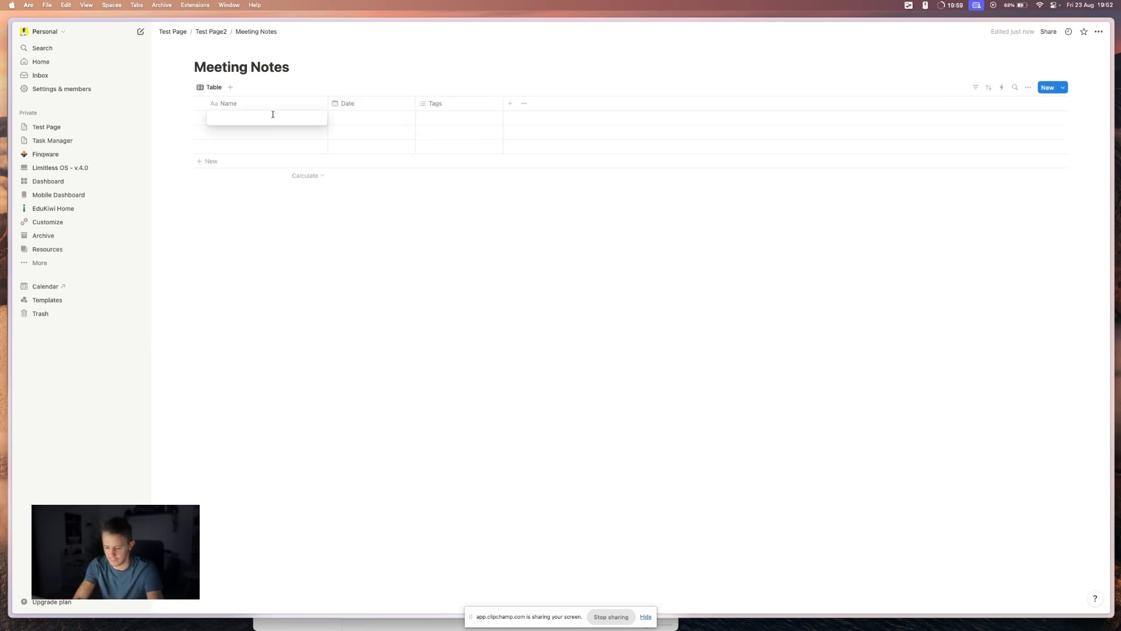
text(1 on 1 meeting)
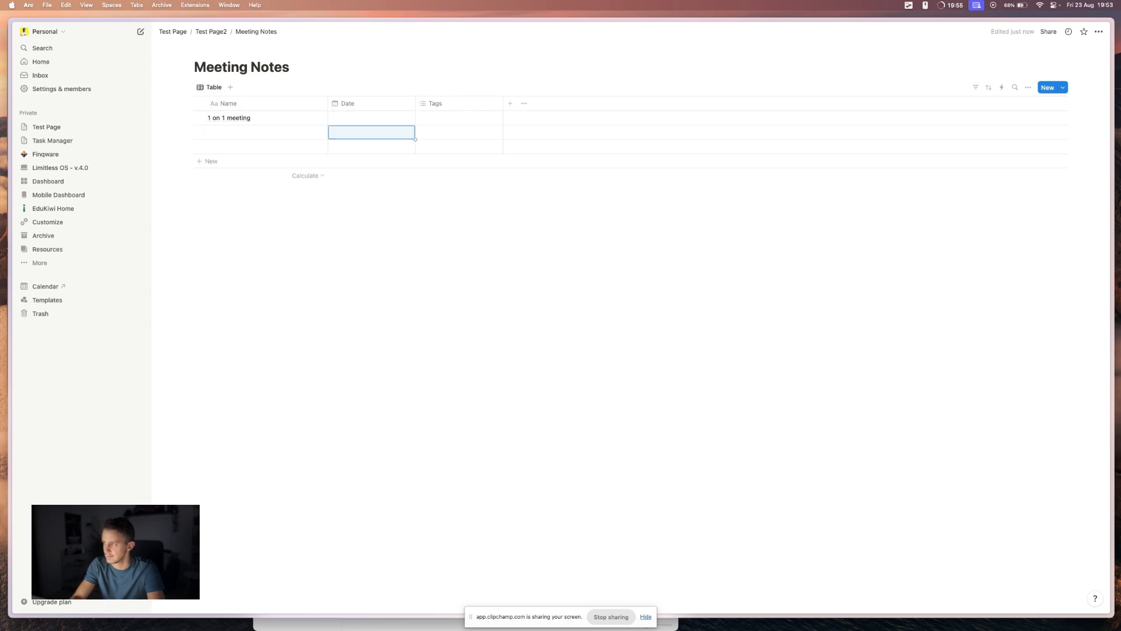
text(Board)
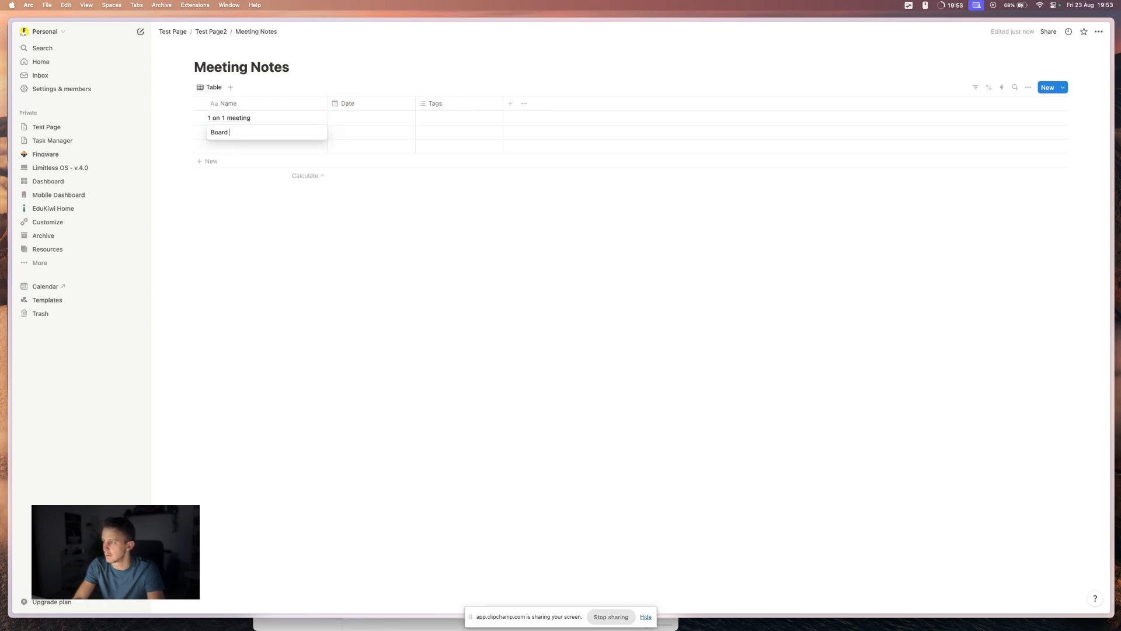
text(meeting)
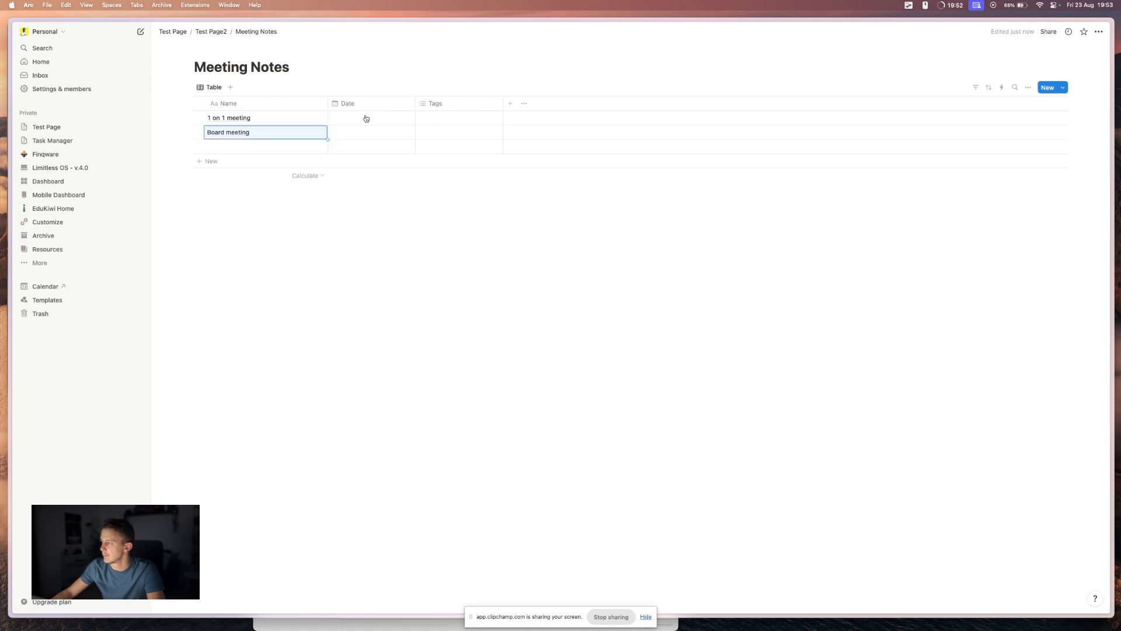
click(371, 117)
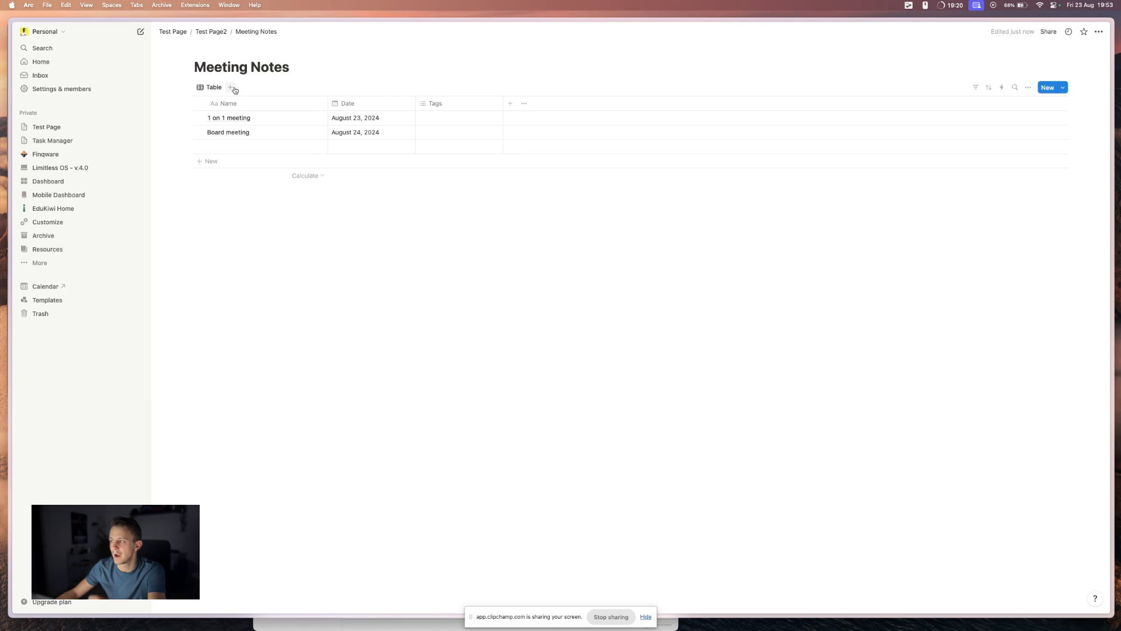
Step: Add a Calendar view showing both meetings on August 23 and 24
click(230, 87)
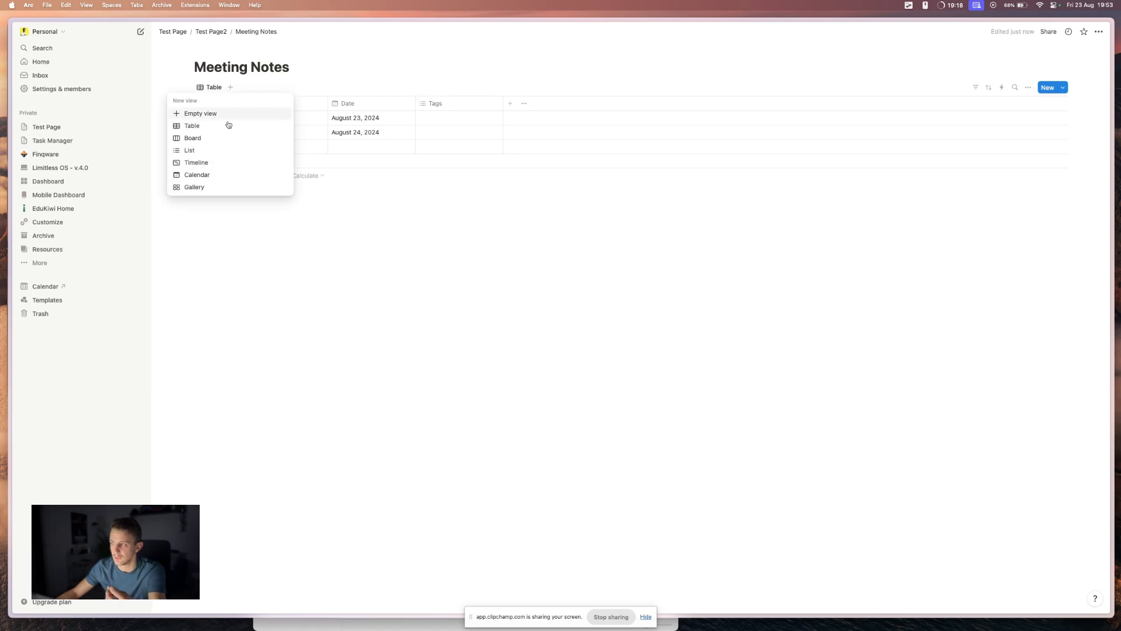
mouse_move(197, 174)
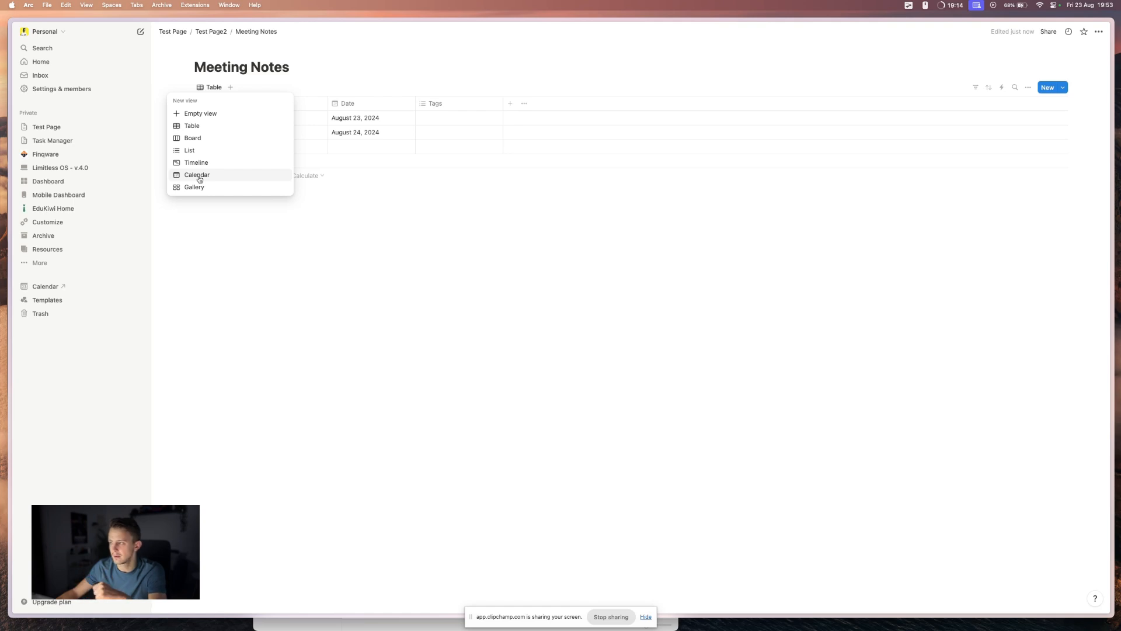
click(197, 174)
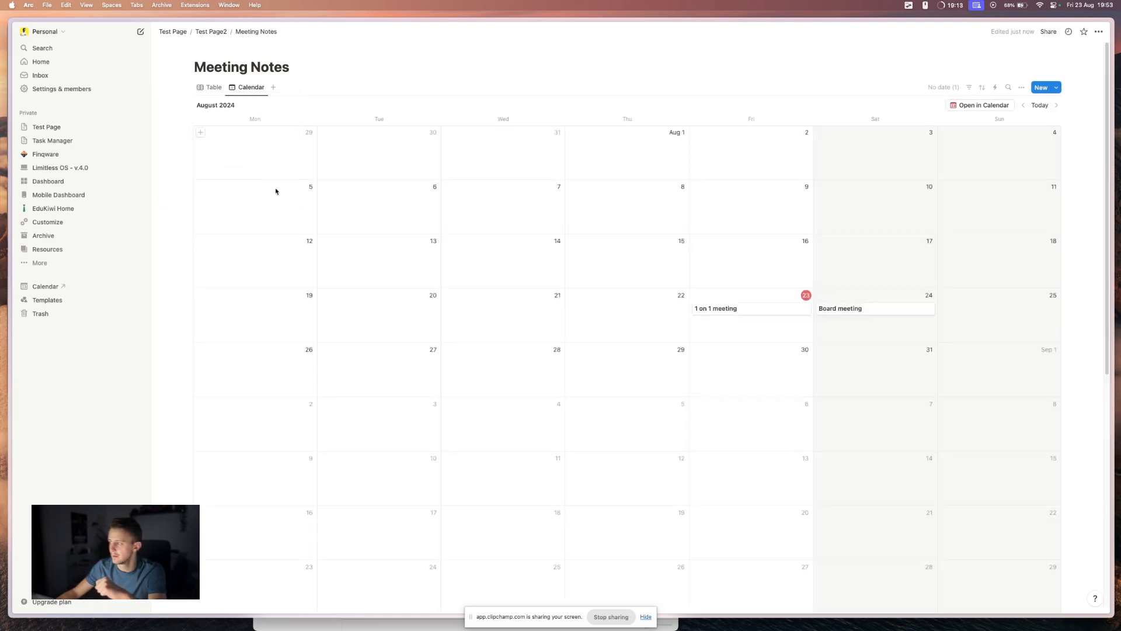
mouse_move(453, 233)
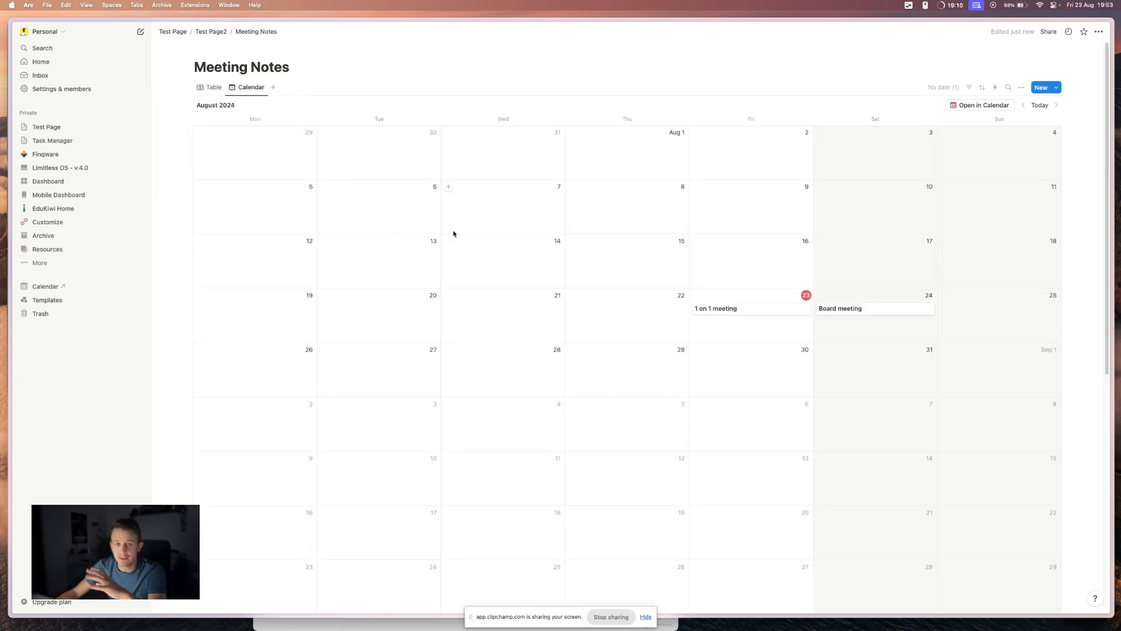
mouse_move(678, 316)
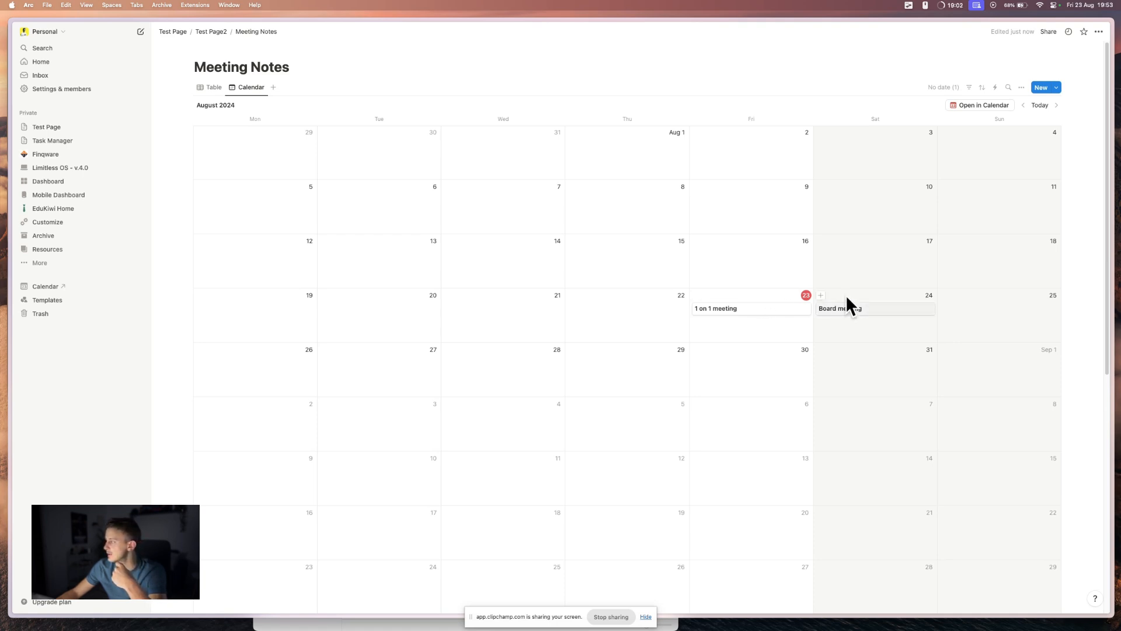
mouse_move(771, 311)
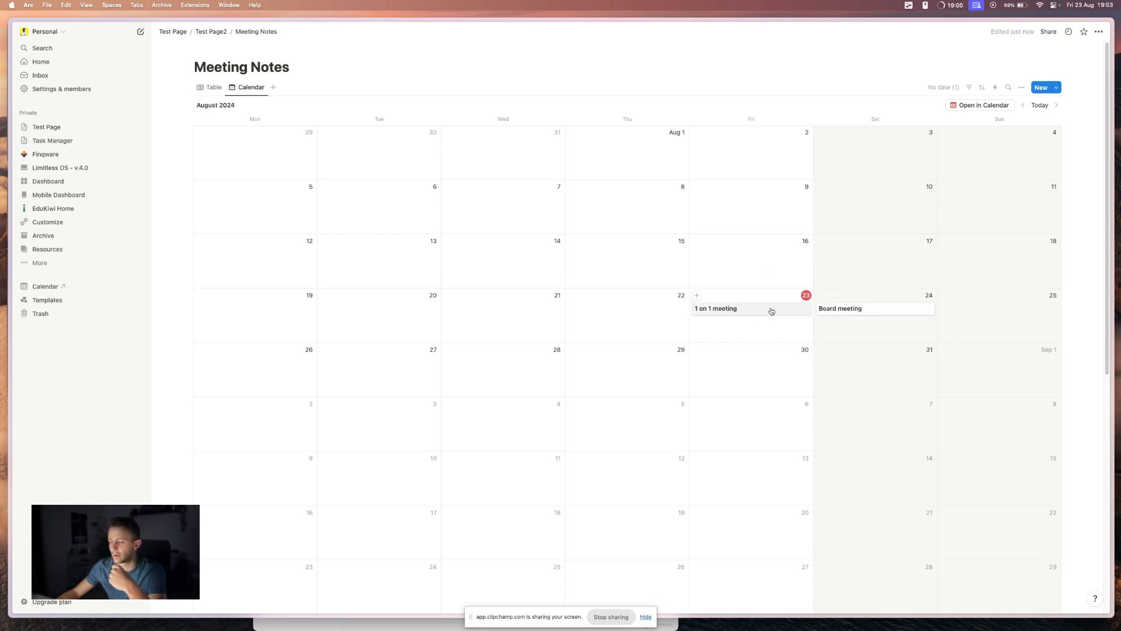
mouse_move(773, 308)
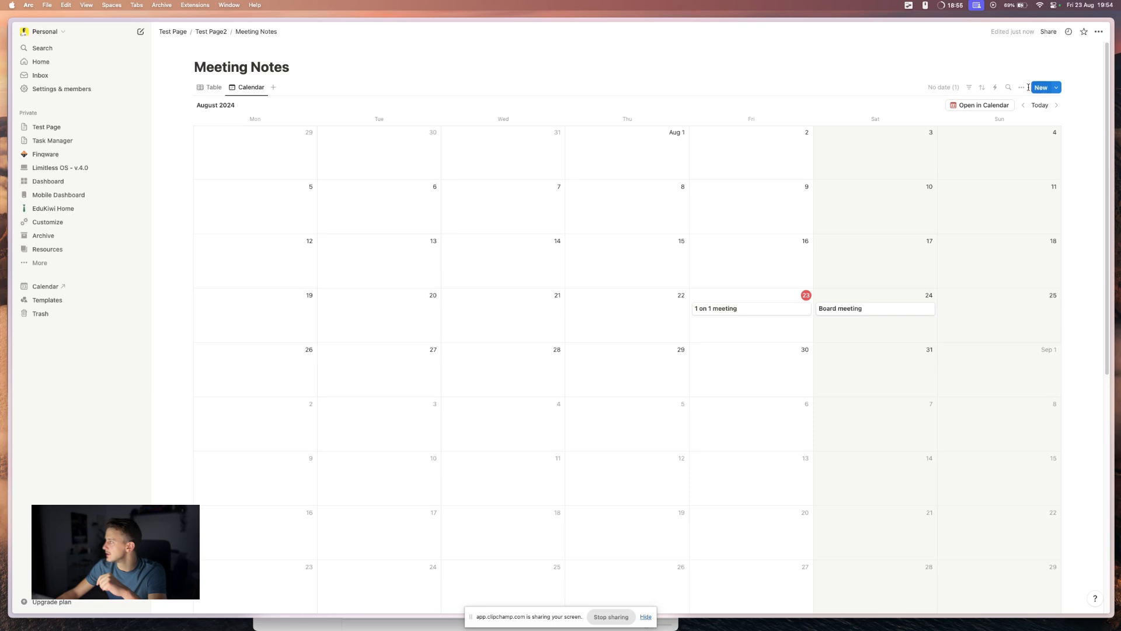
click(1021, 87)
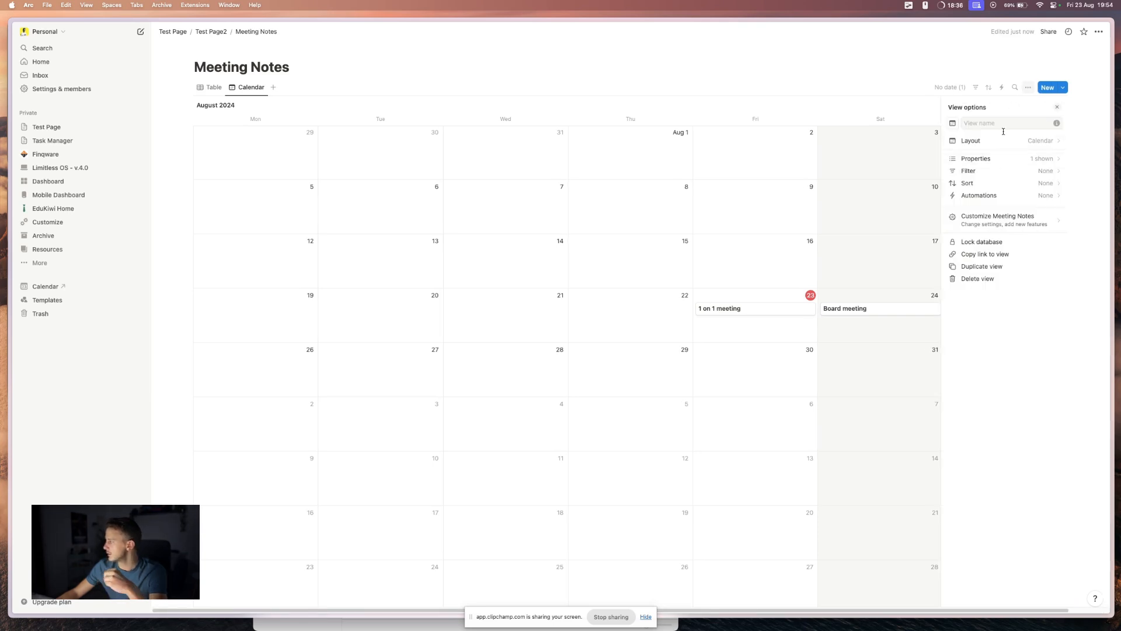
click(970, 140)
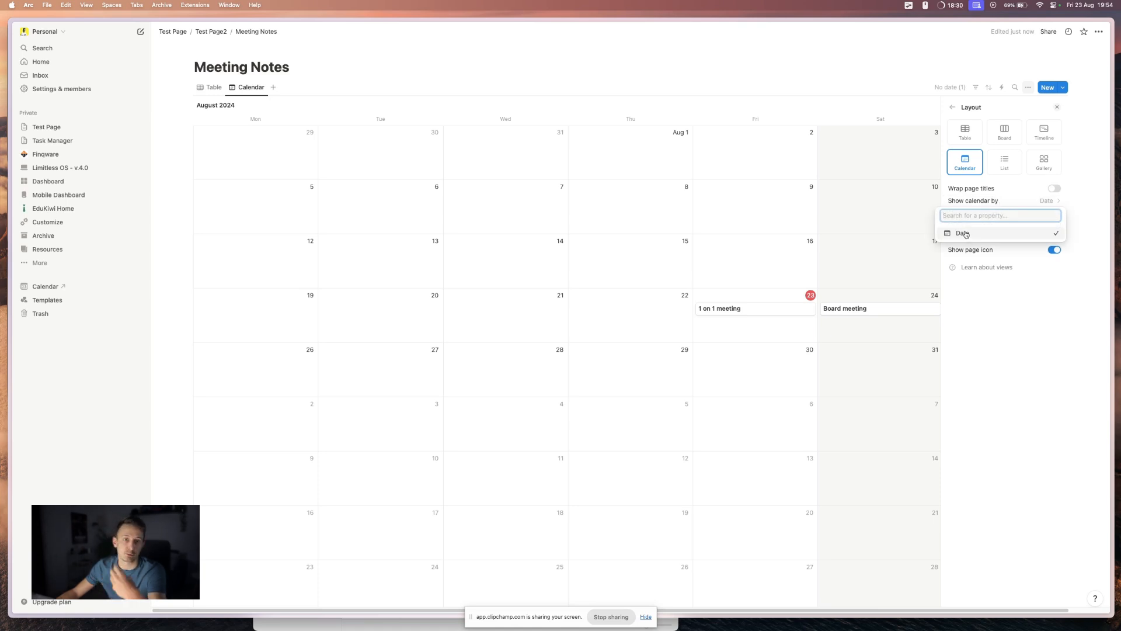
click(1056, 106)
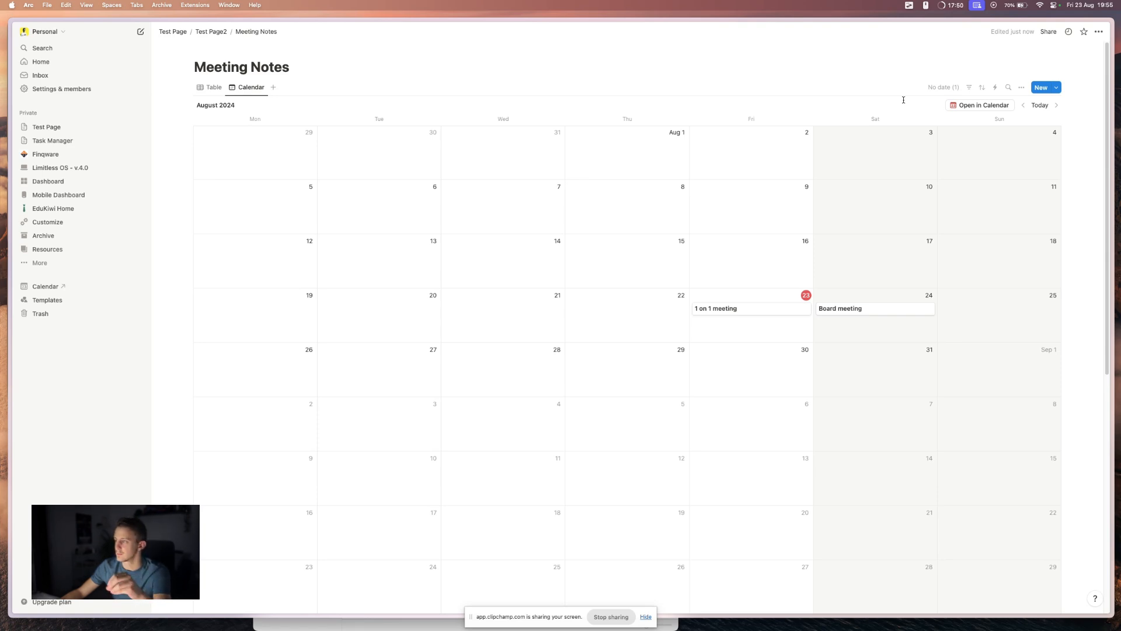
mouse_move(364, 108)
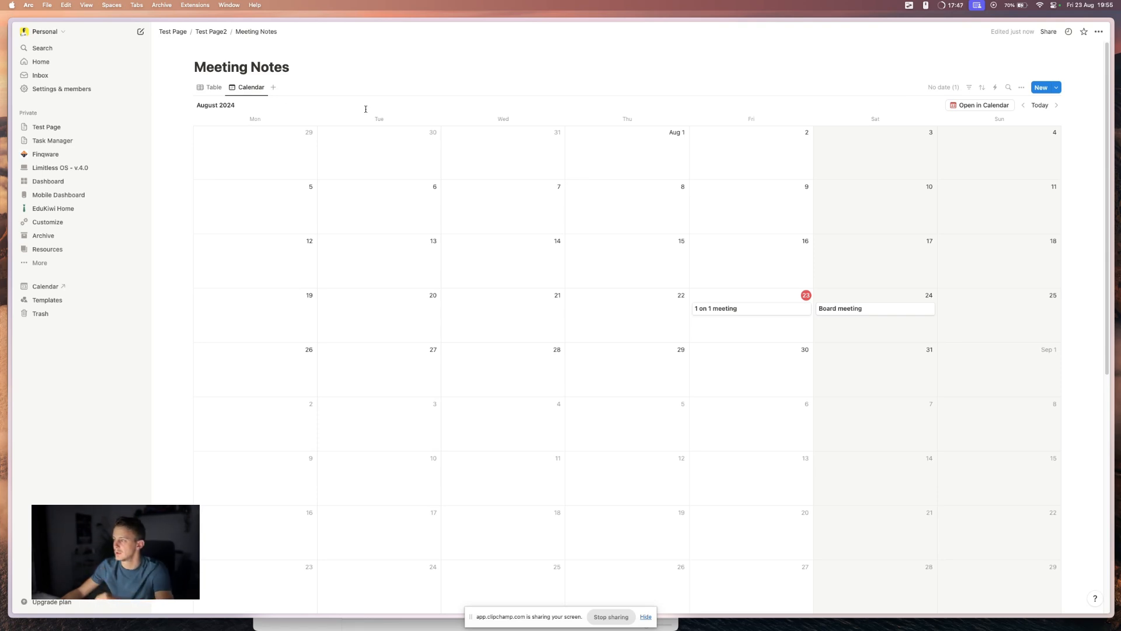
Step: Rename the Calendar view to 'Month View' and duplicate it
right_click(251, 86)
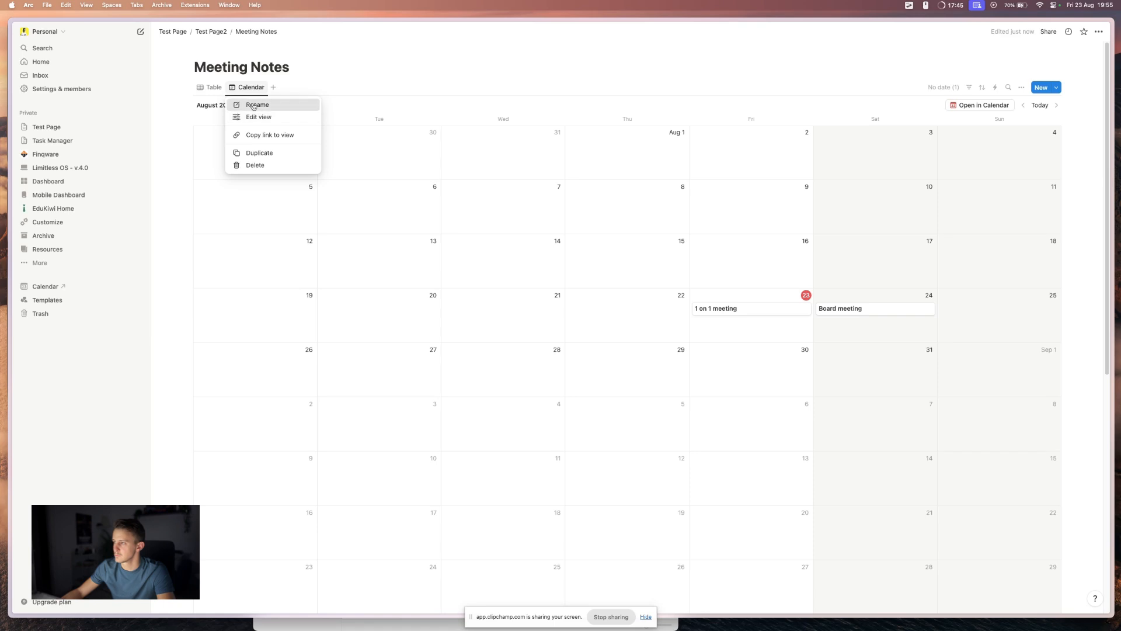
click(257, 104)
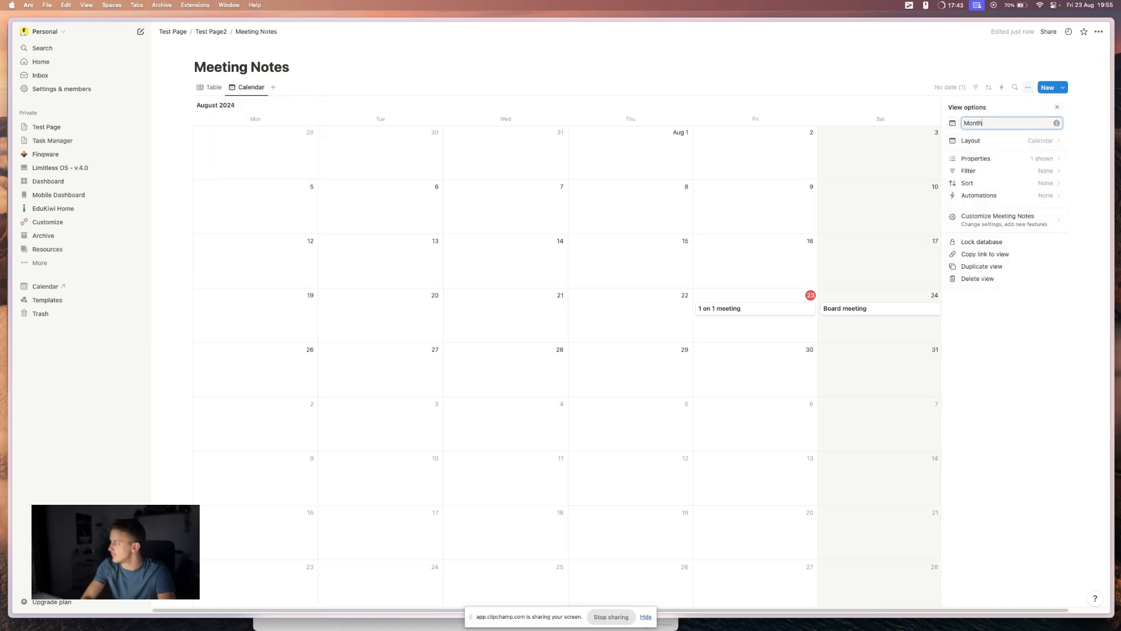
text(View (1)
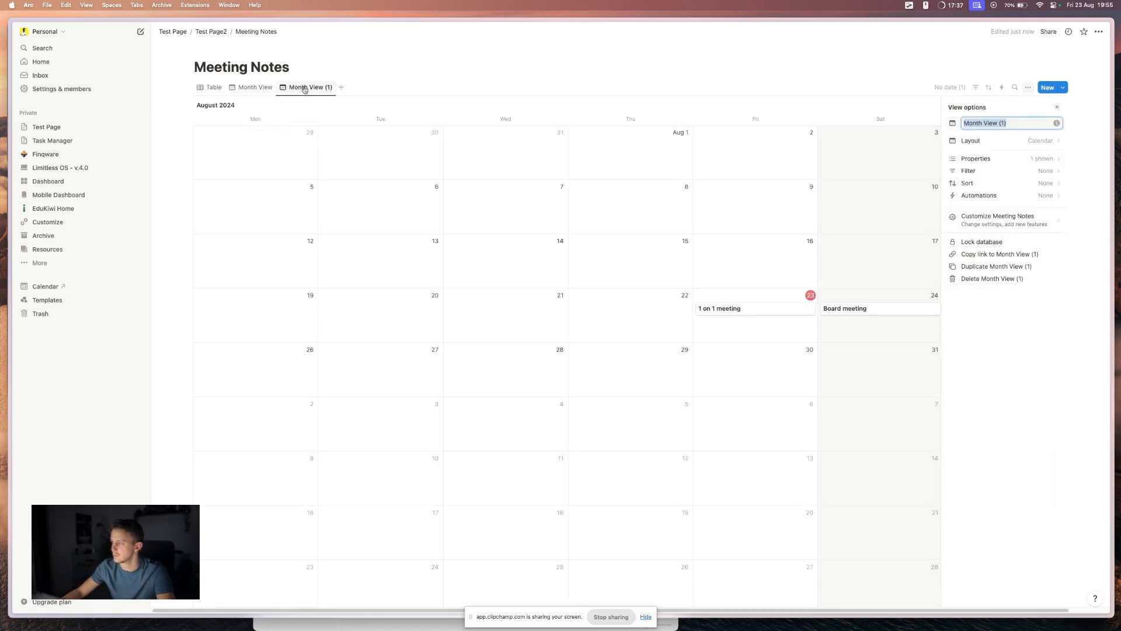
Step: Rename the copy 'Week View' and show it as a single week, August 19–25
text(Week)
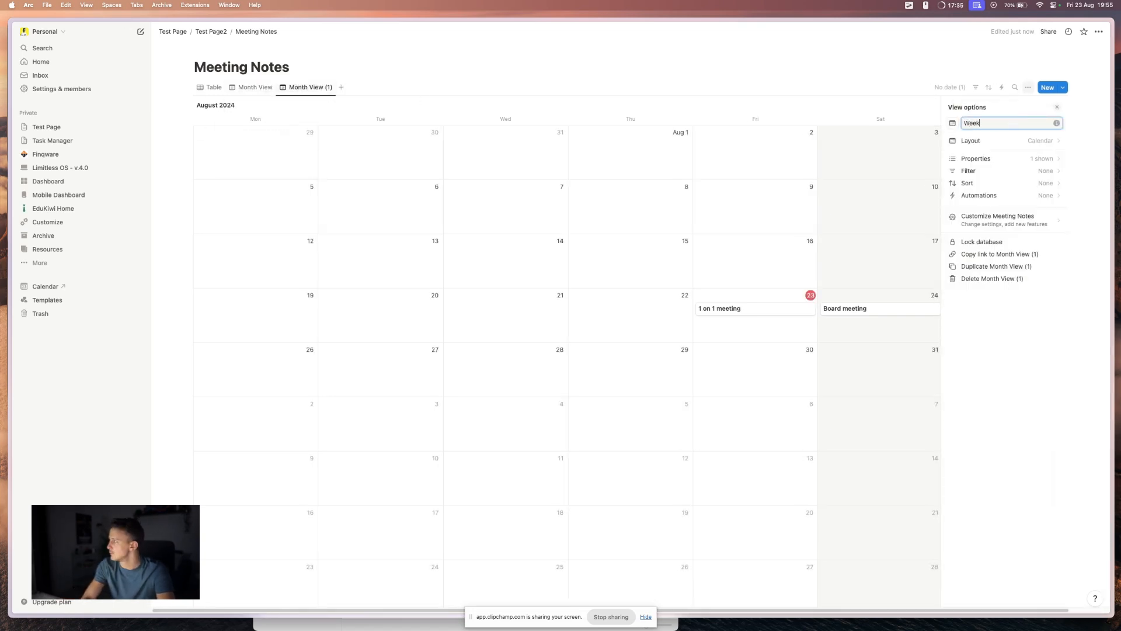
text(View)
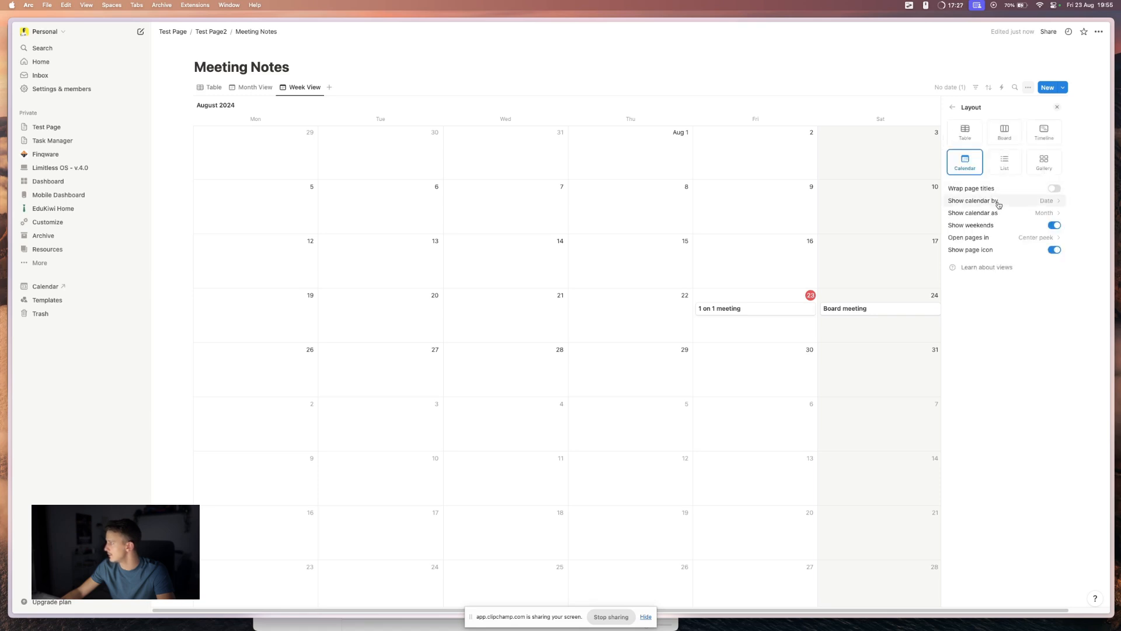
click(1045, 213)
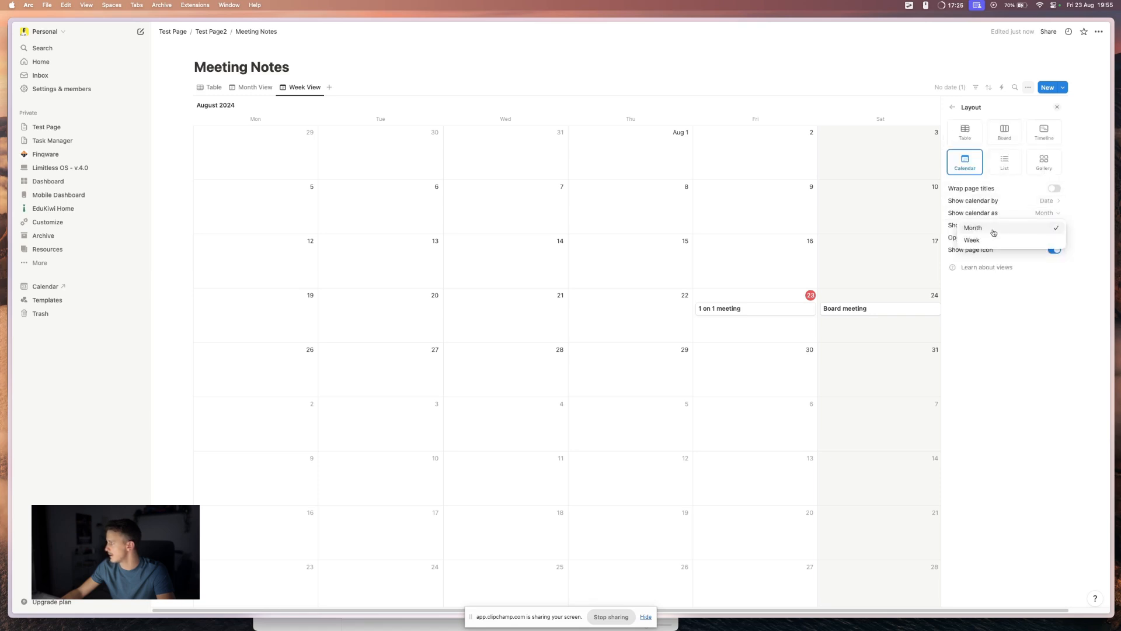
click(970, 240)
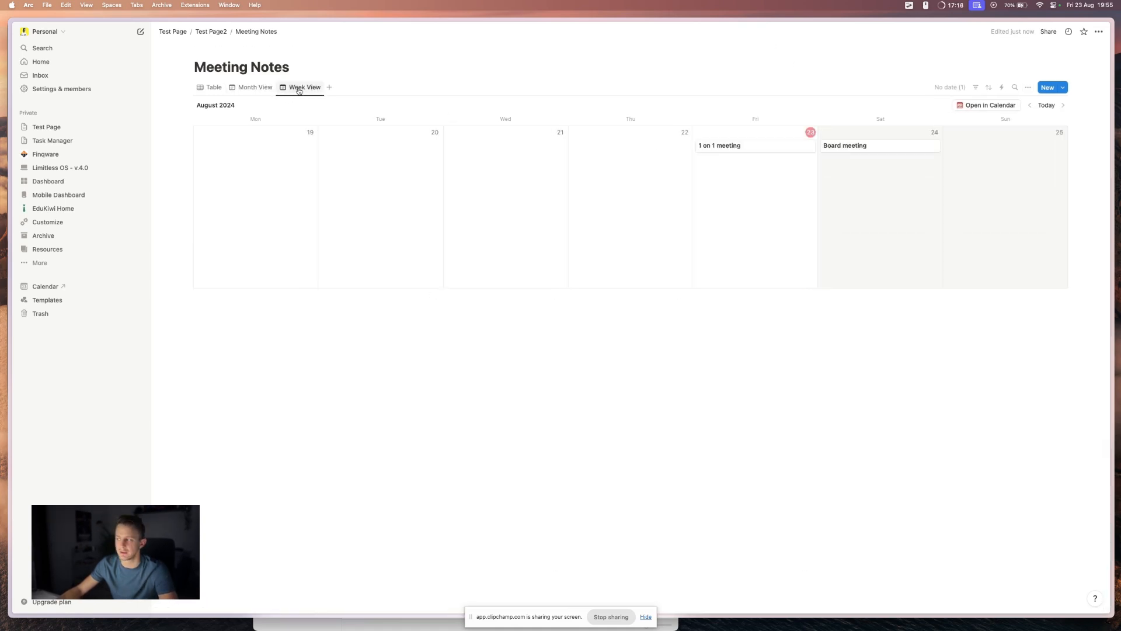
mouse_move(419, 81)
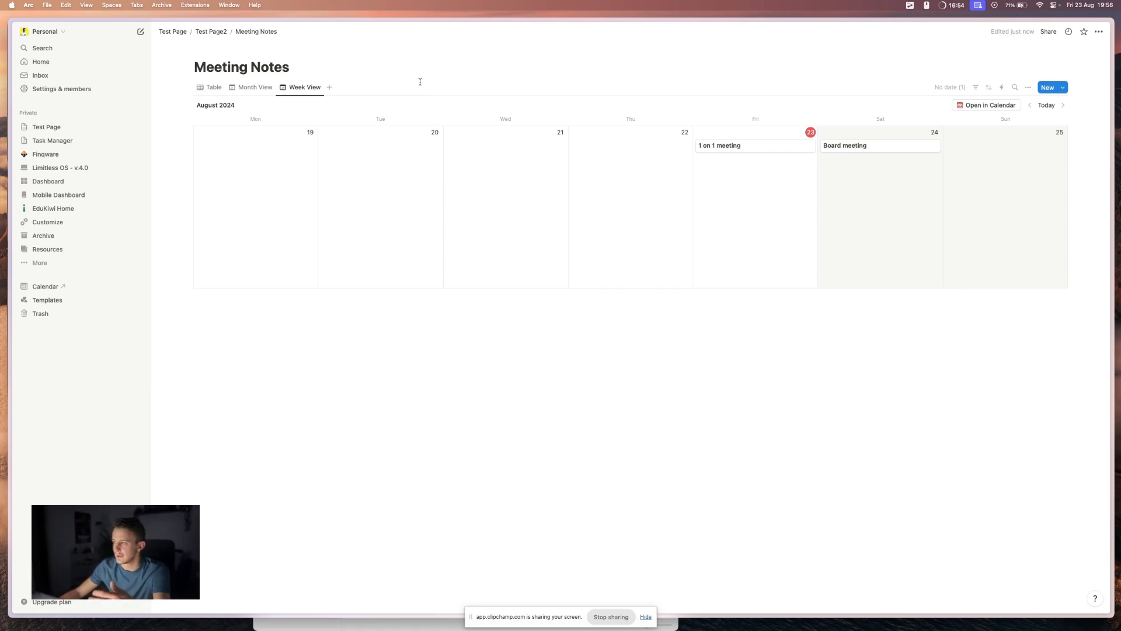
click(213, 87)
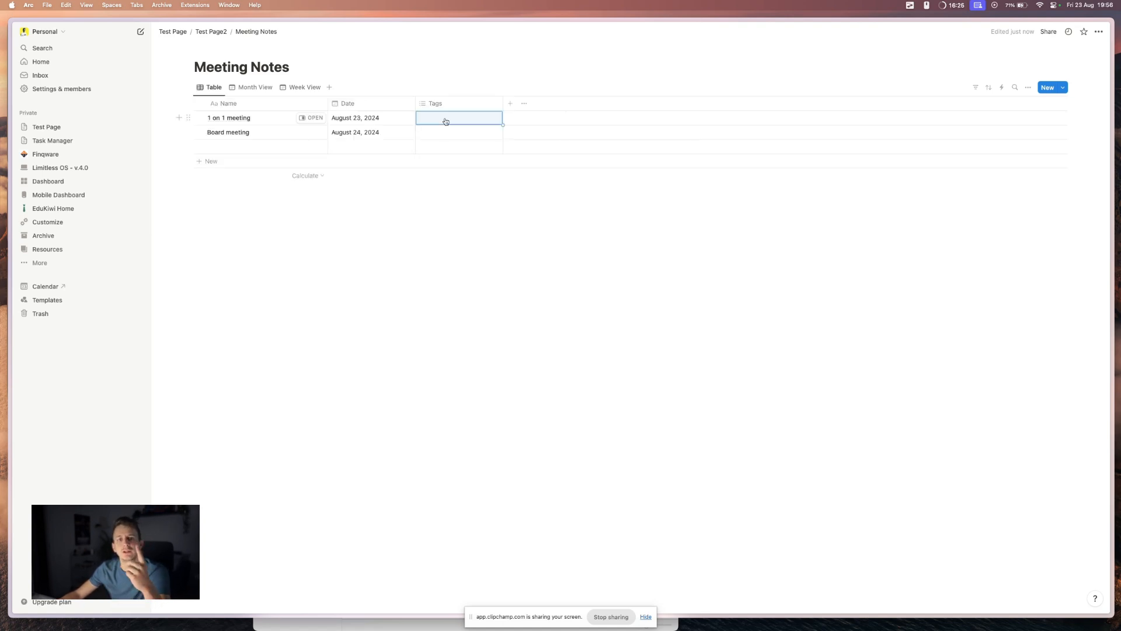
Step: Tag the rows '1 on 1 meetings' and 'Management', then return to Month View
click(458, 118)
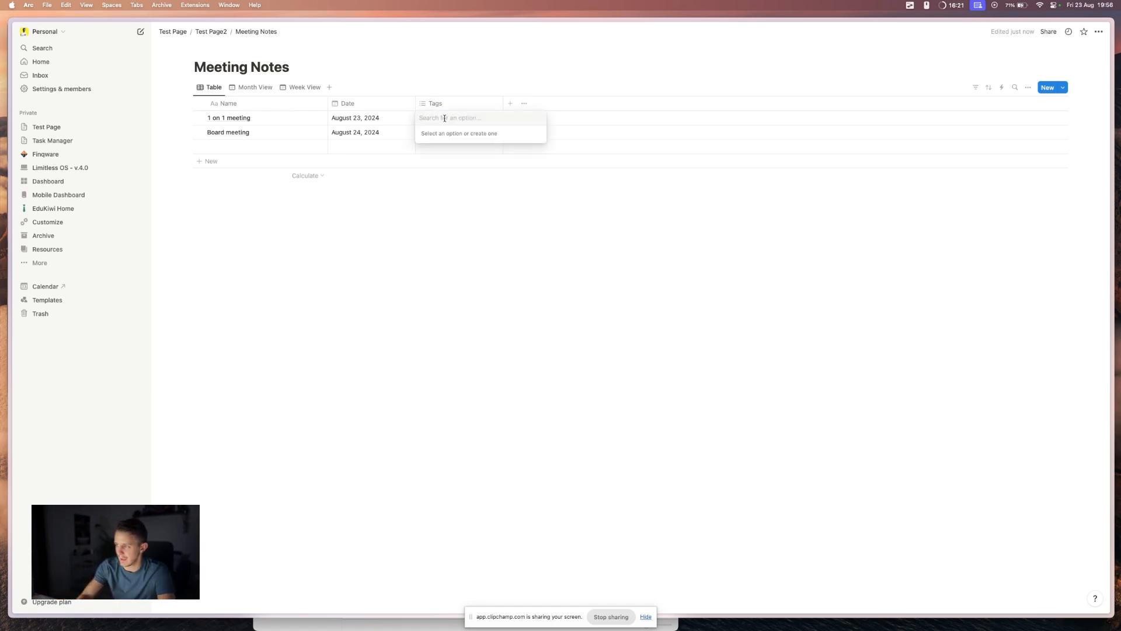
text(1 on 1 meetings)
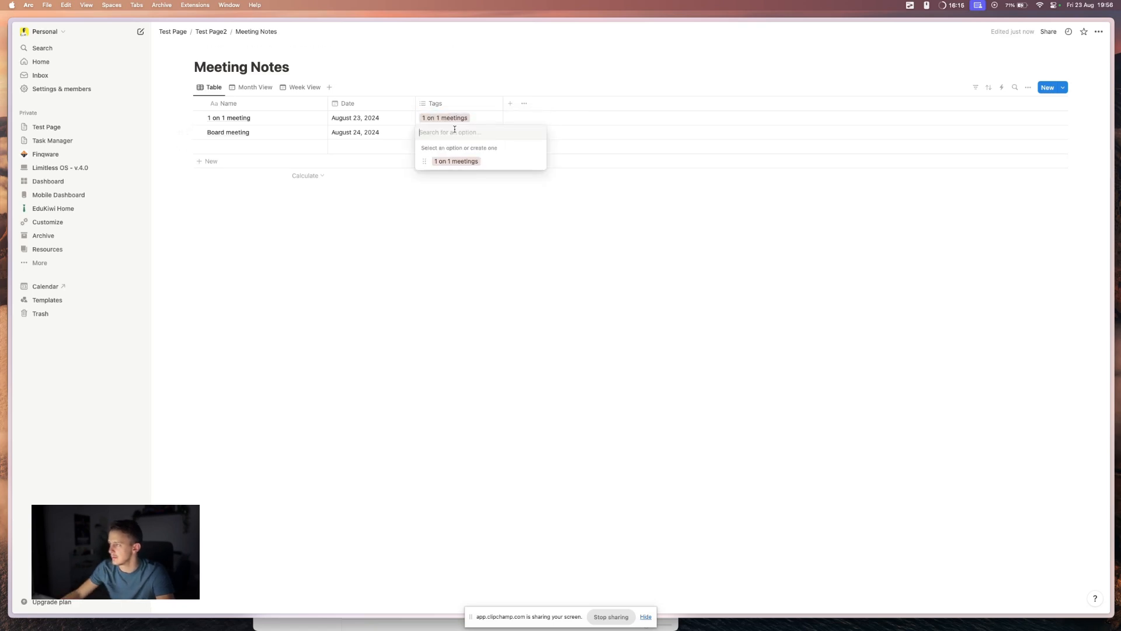
text(Management)
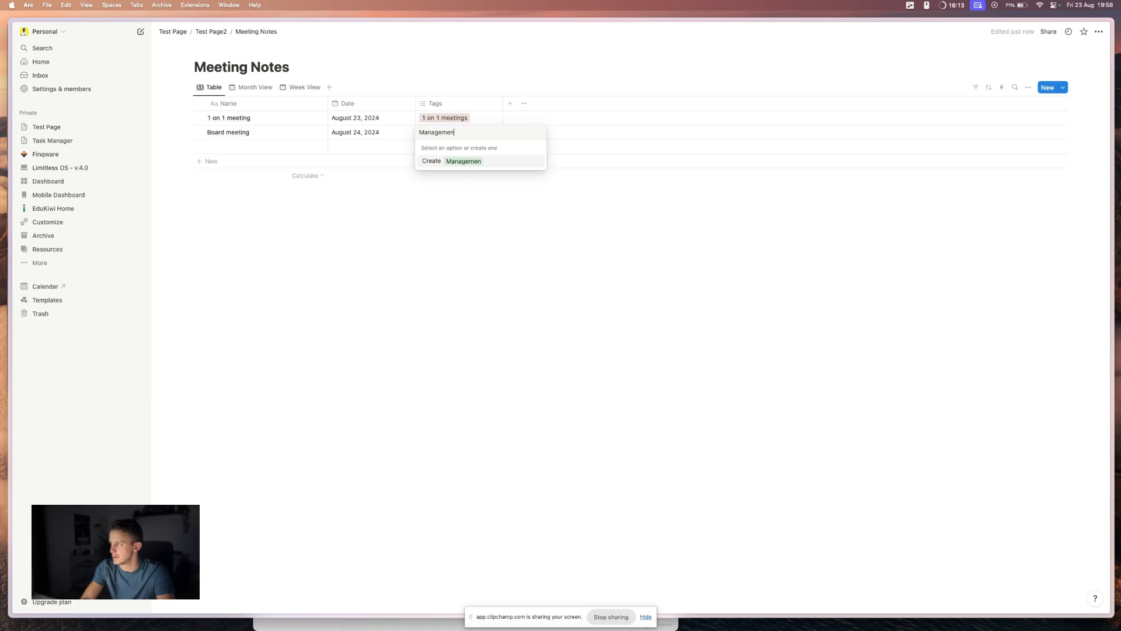
click(462, 161)
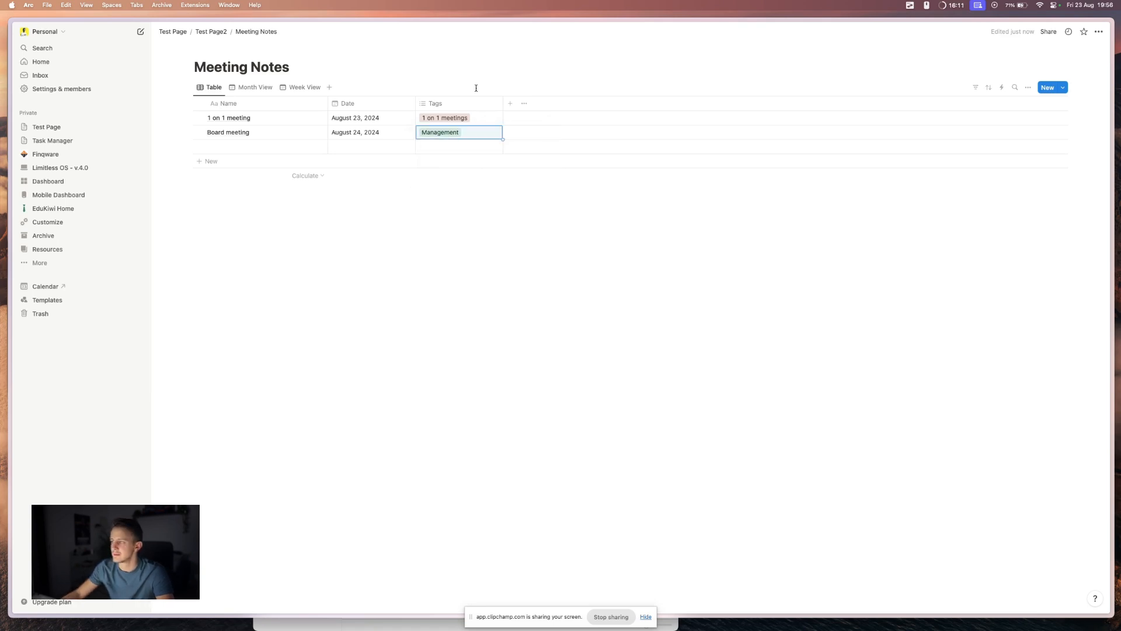
click(254, 88)
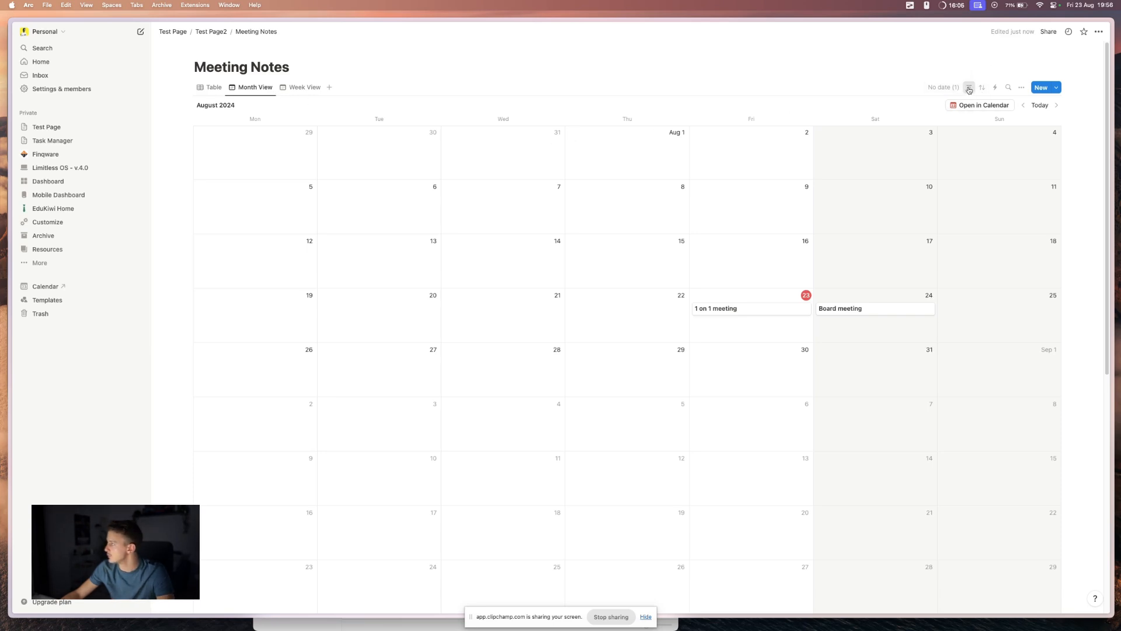
Step: Filter Month View by Tags = Management so only the Board meeting shows
click(969, 88)
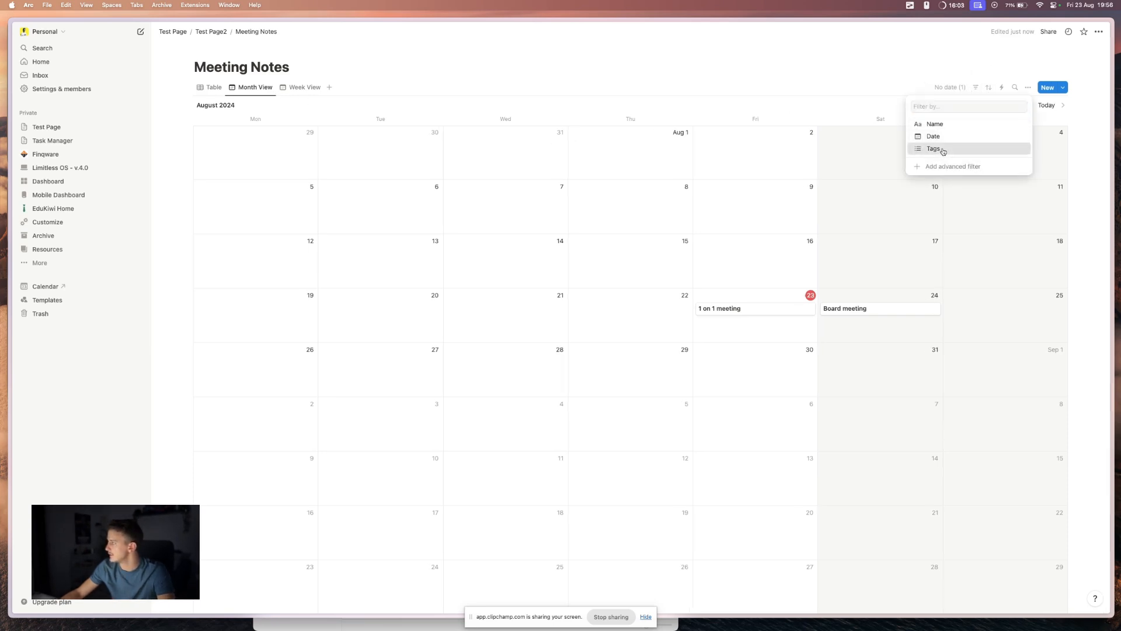
click(934, 148)
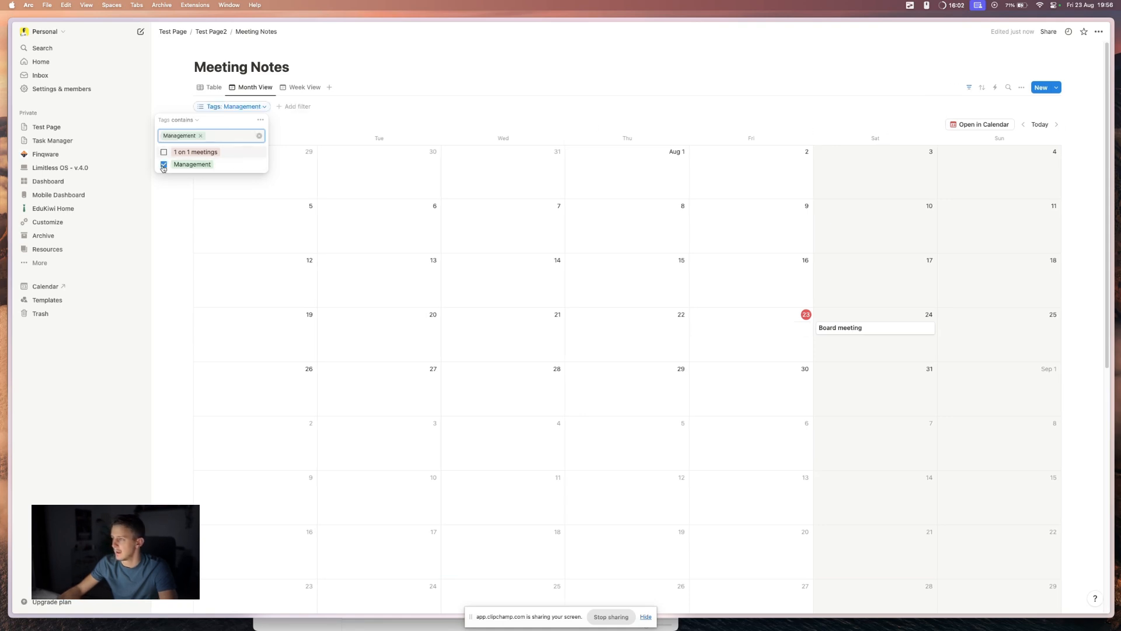
click(307, 119)
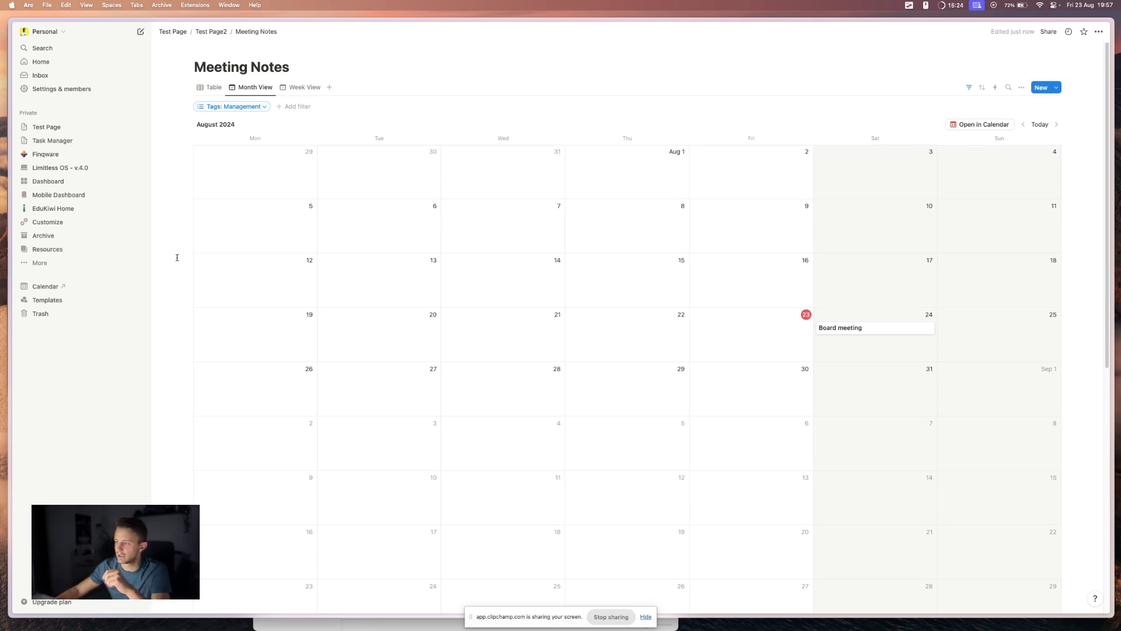
mouse_move(973, 115)
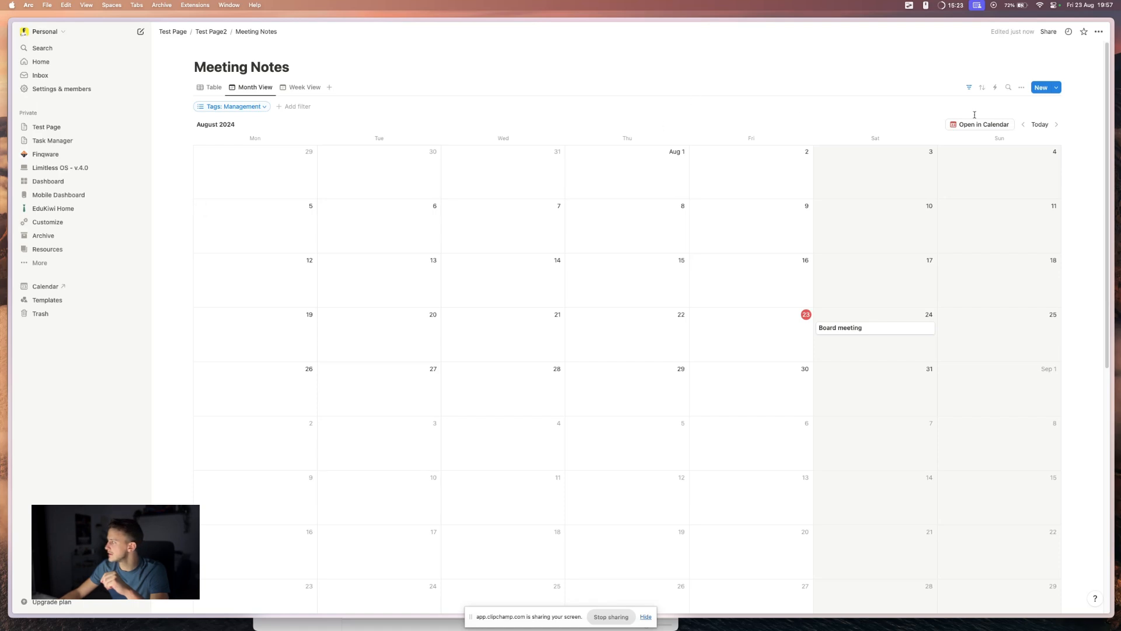
mouse_move(963, 128)
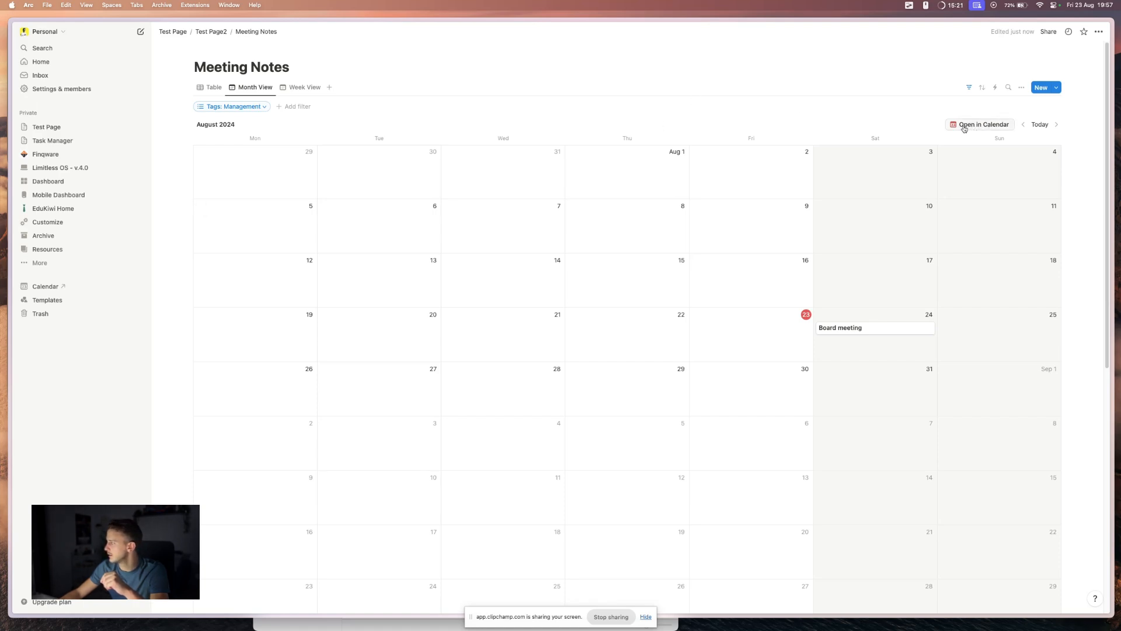
mouse_move(46, 286)
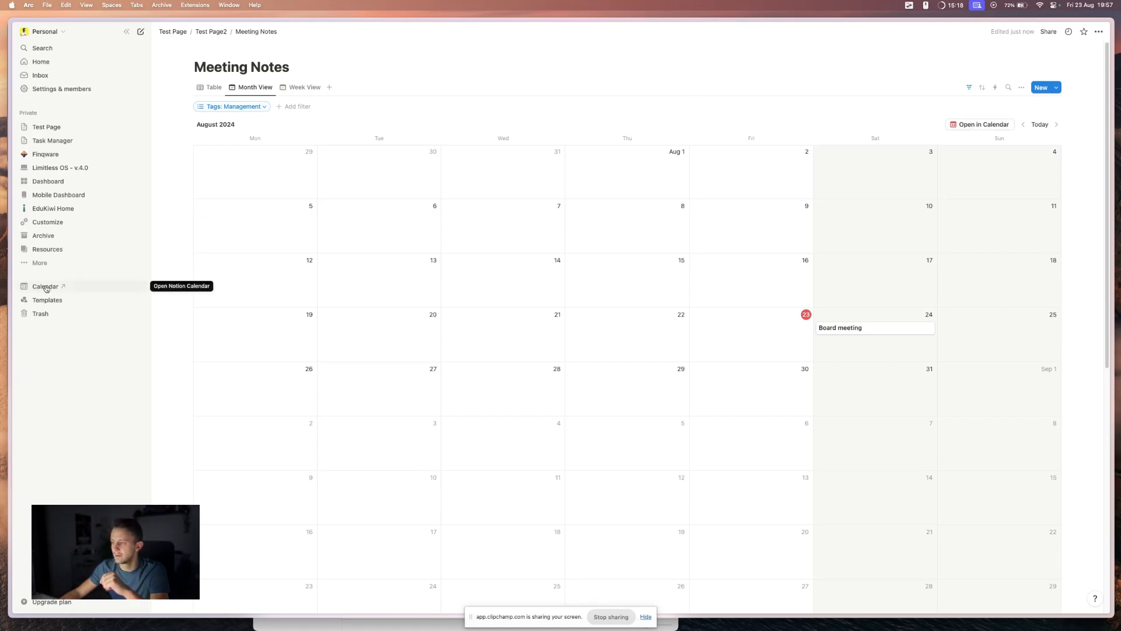
mouse_move(50, 295)
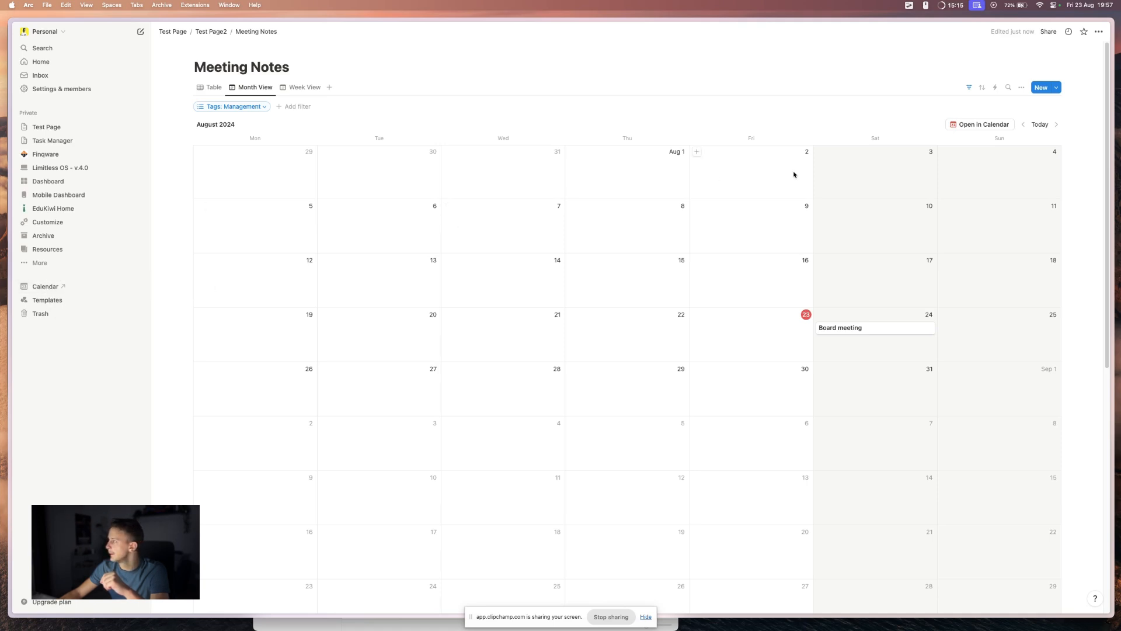
Step: Sync Meeting Notes to Notion Calendar and schedule Board meeting Saturday 24, 12:45–14:30
click(979, 124)
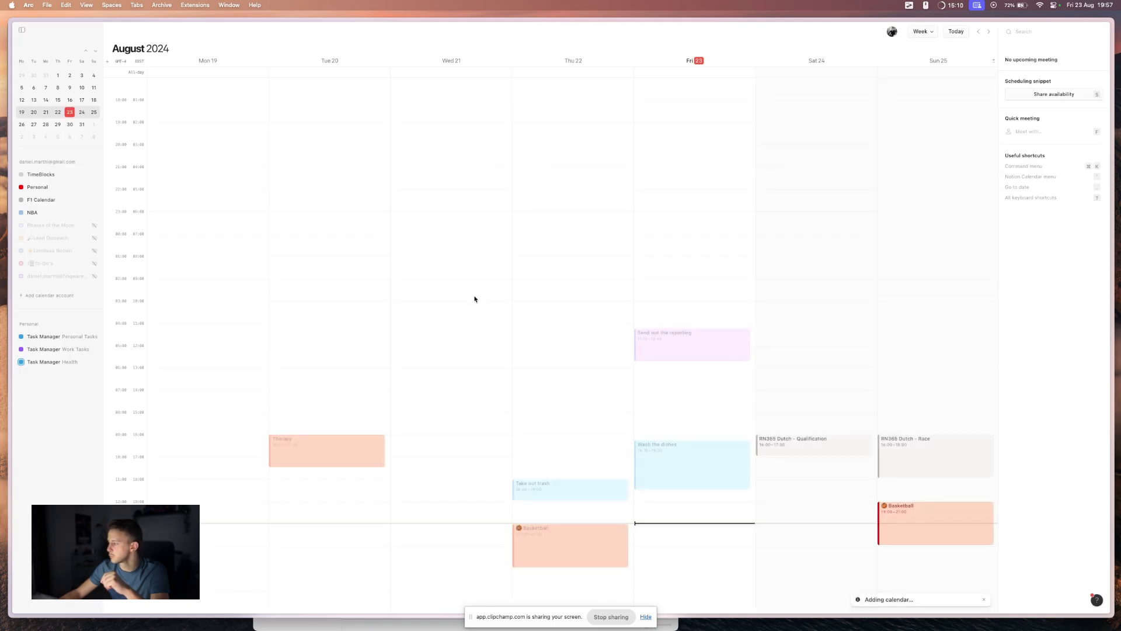
mouse_move(886, 613)
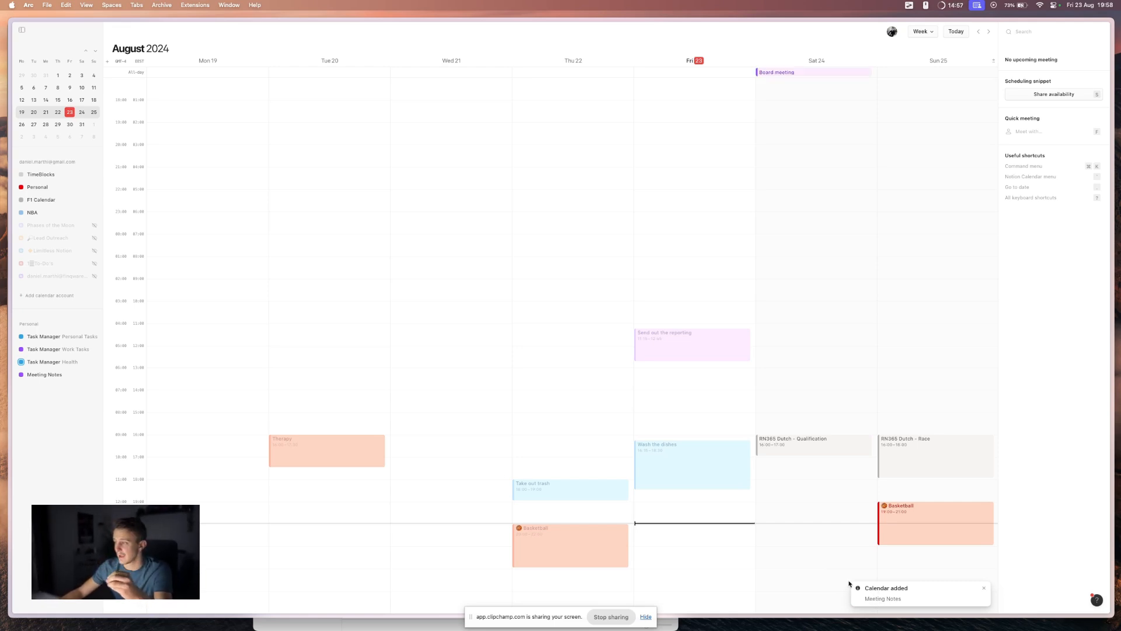
click(45, 373)
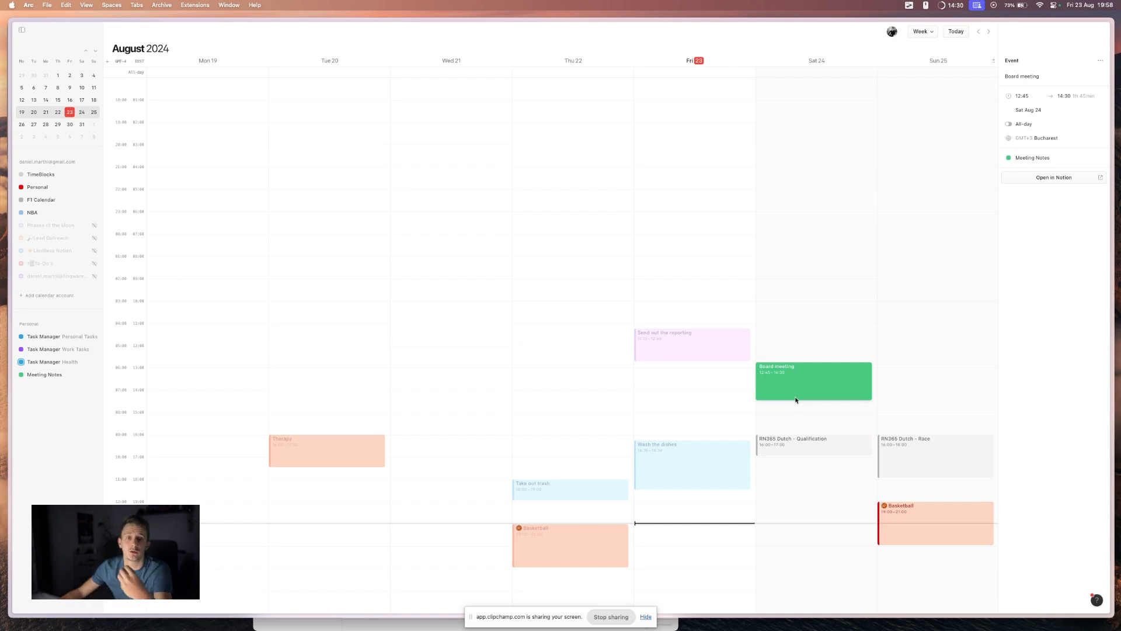
mouse_move(1060, 228)
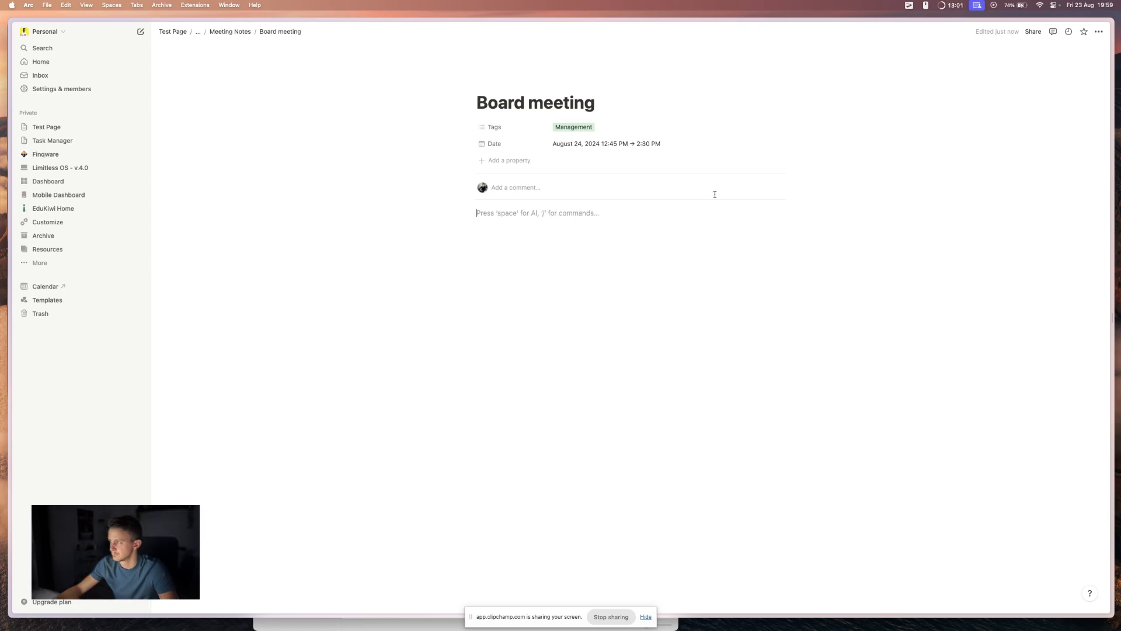
mouse_move(322, 109)
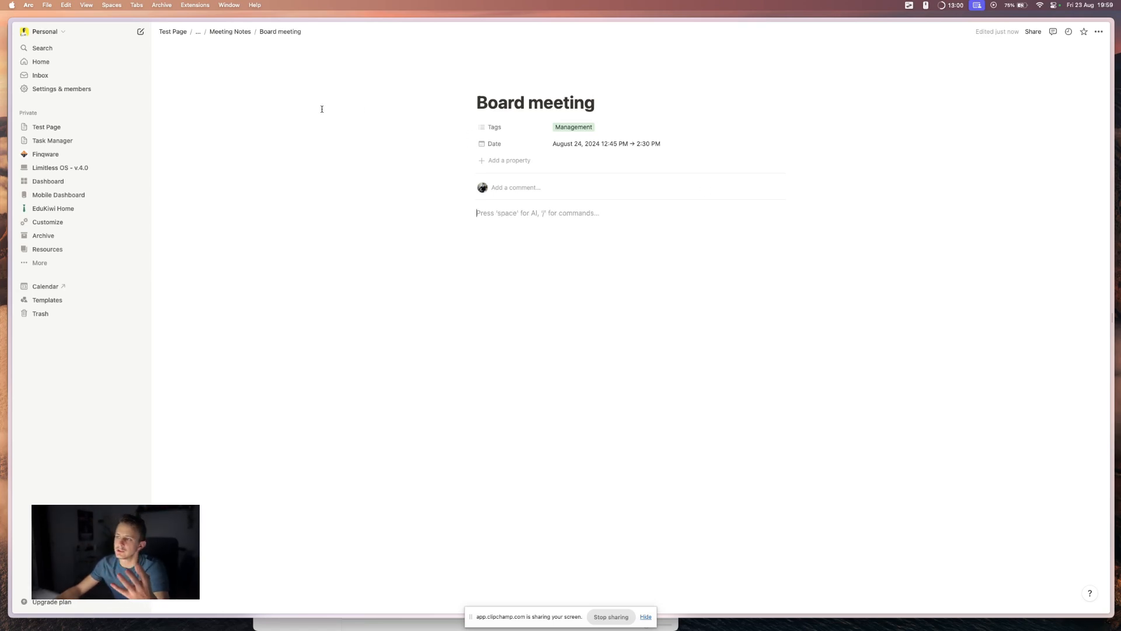
Step: Return to Notion's Home page showing the Board meeting under upcoming events
click(41, 62)
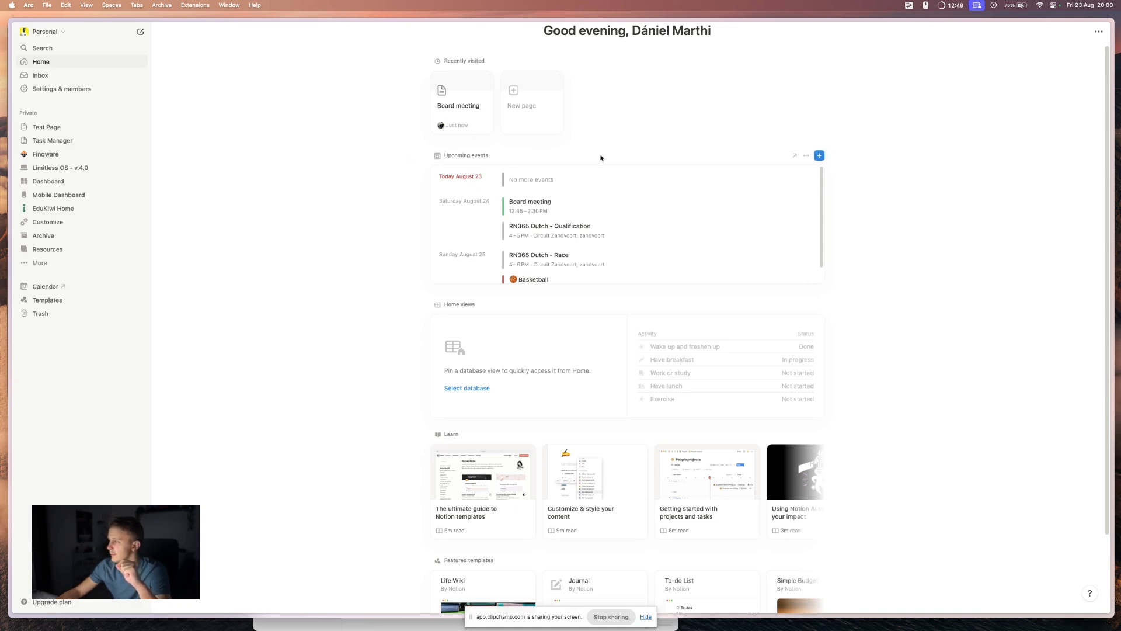
mouse_move(777, 154)
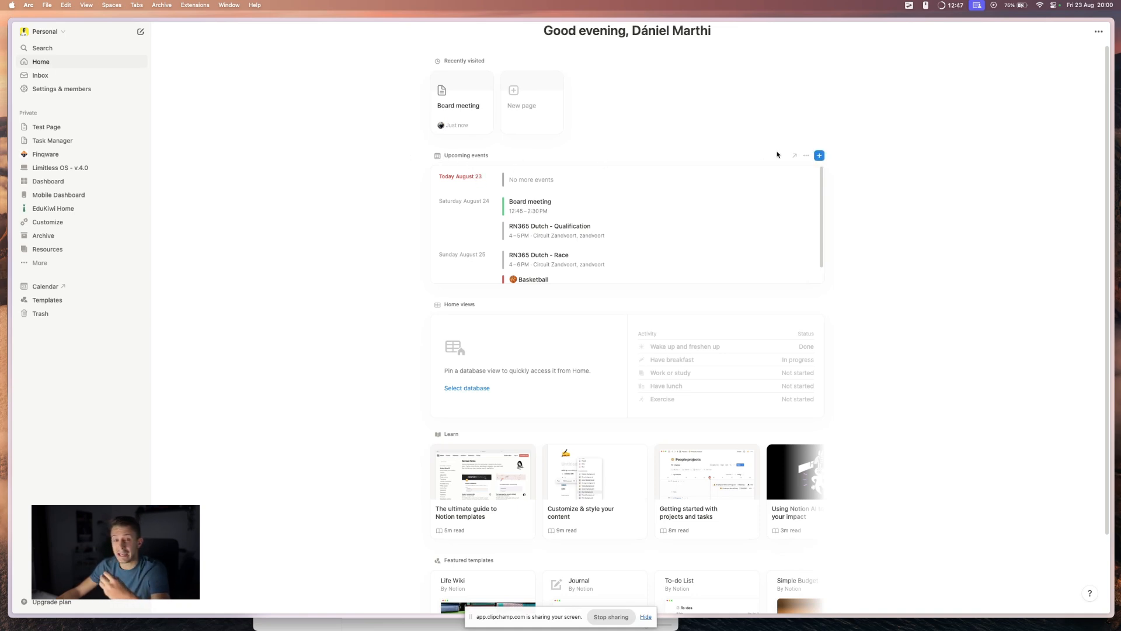
mouse_move(613, 398)
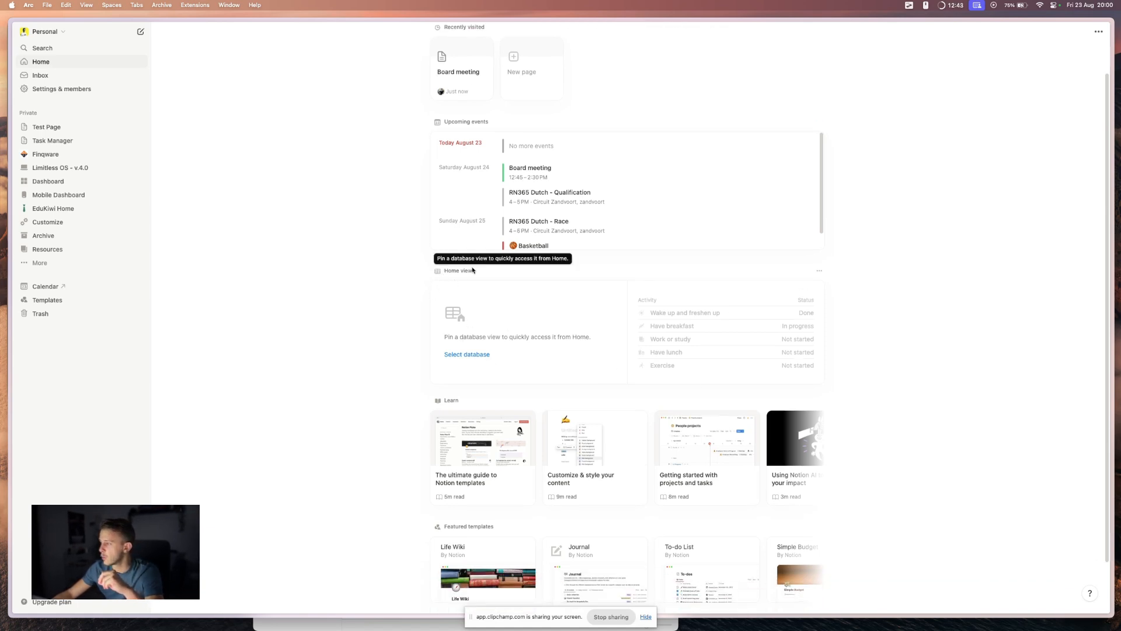
Step: Pin the Meeting Notes database's Month View to Home by searching 'meeting'
click(468, 354)
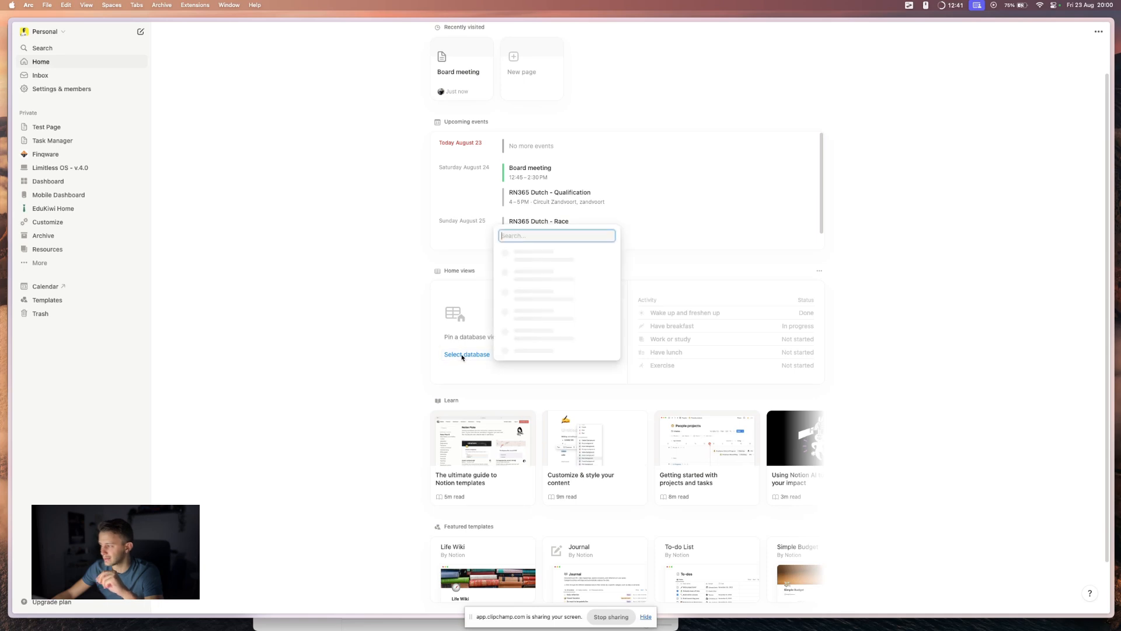
mouse_move(471, 350)
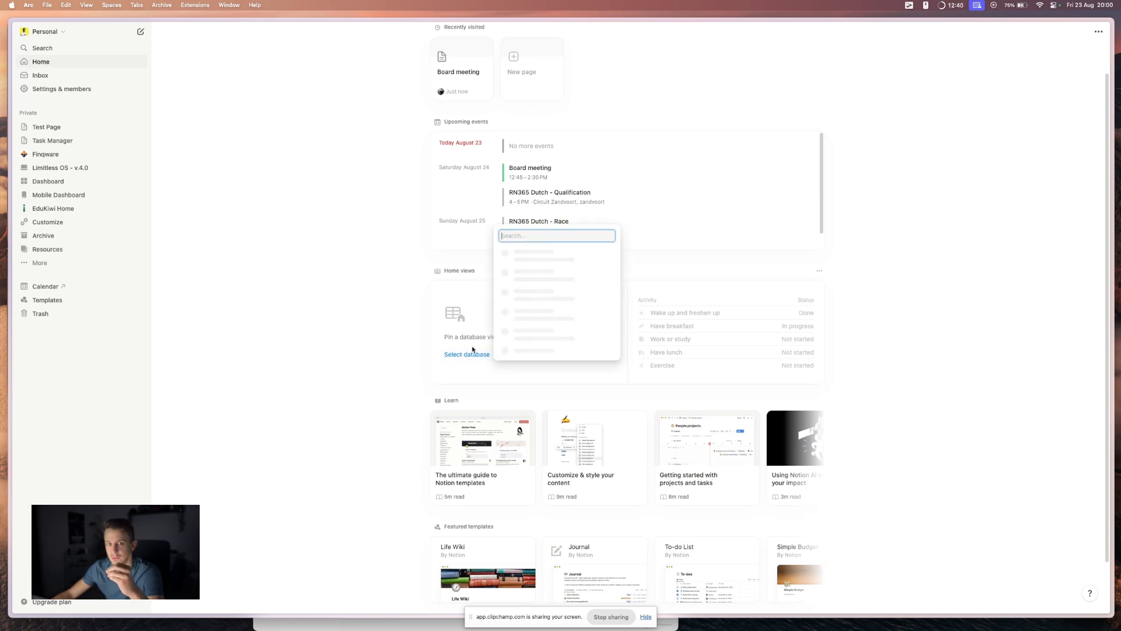
text(me)
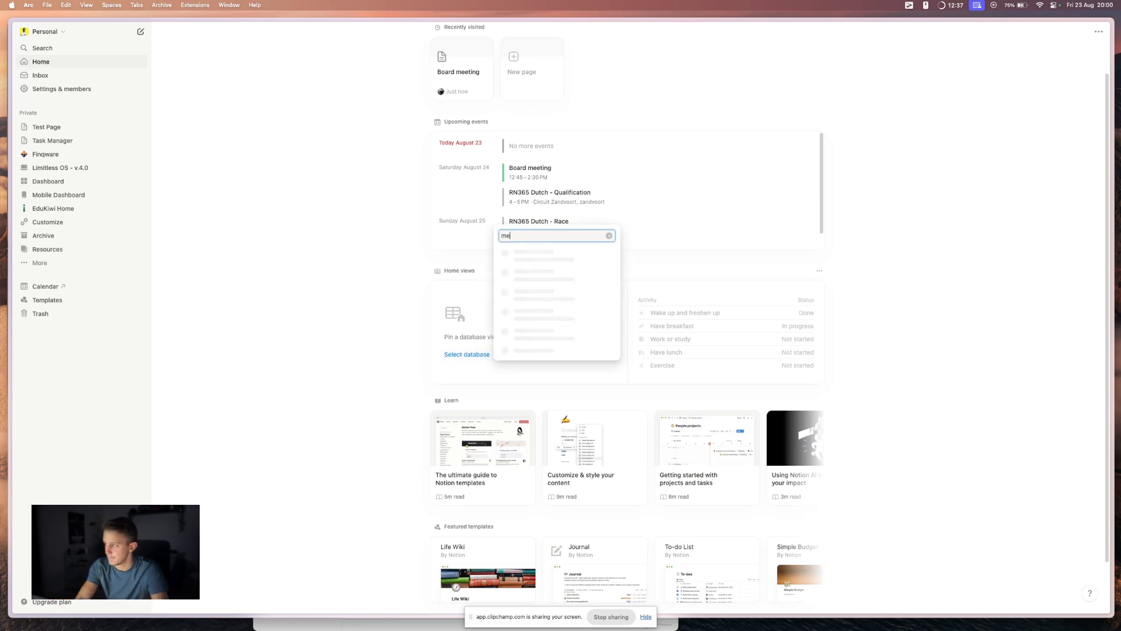
text(eting)
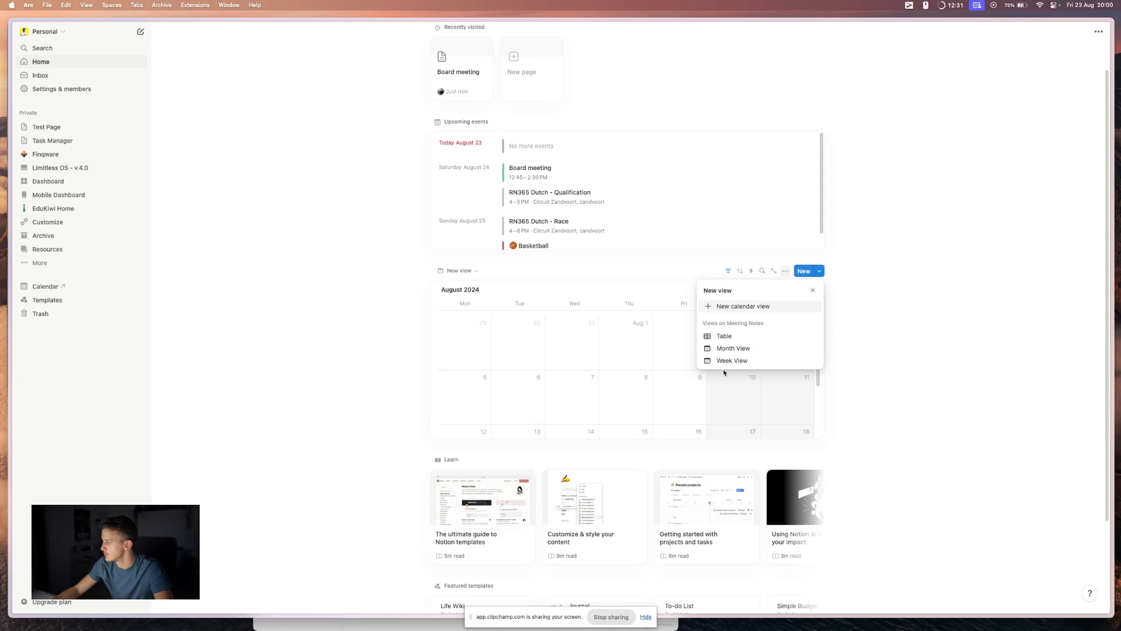
click(733, 348)
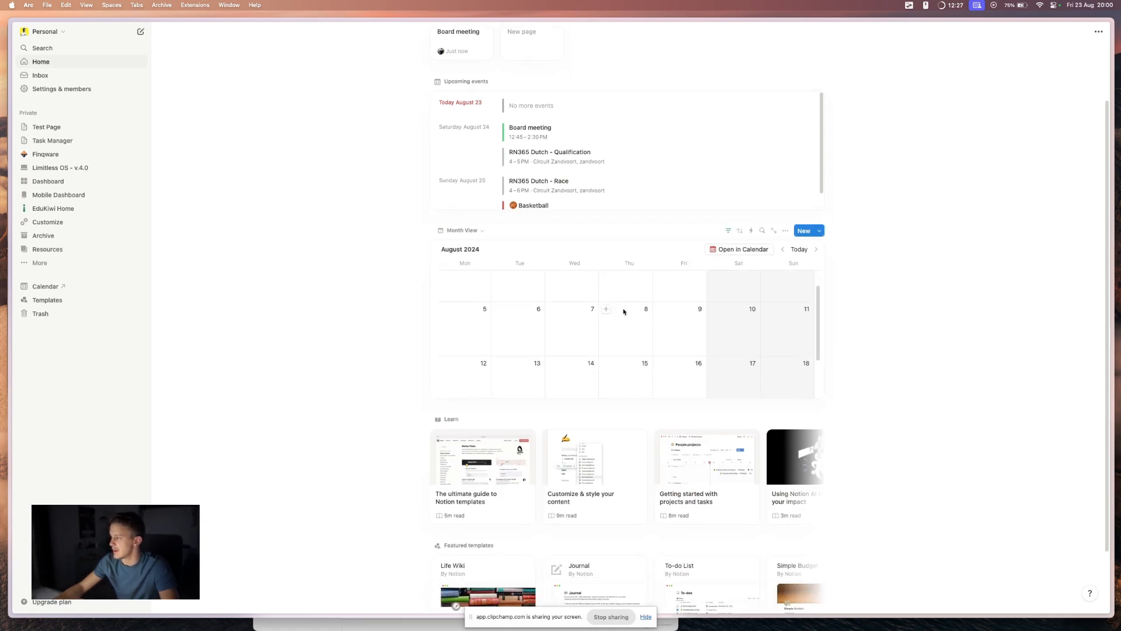
scroll(up, 3)
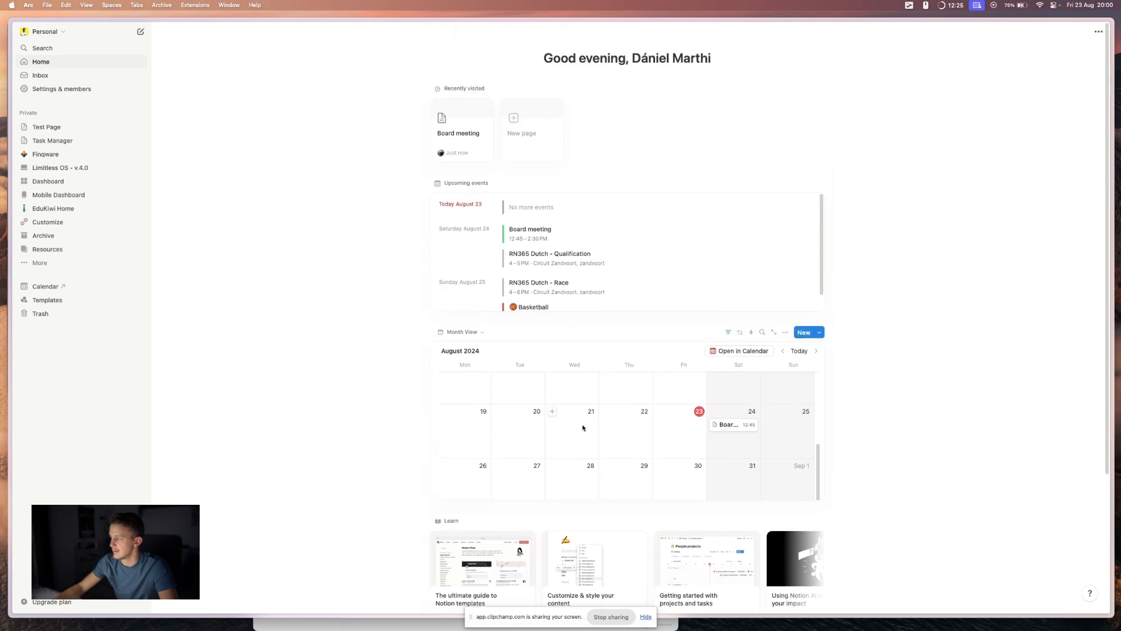
scroll(up, 3)
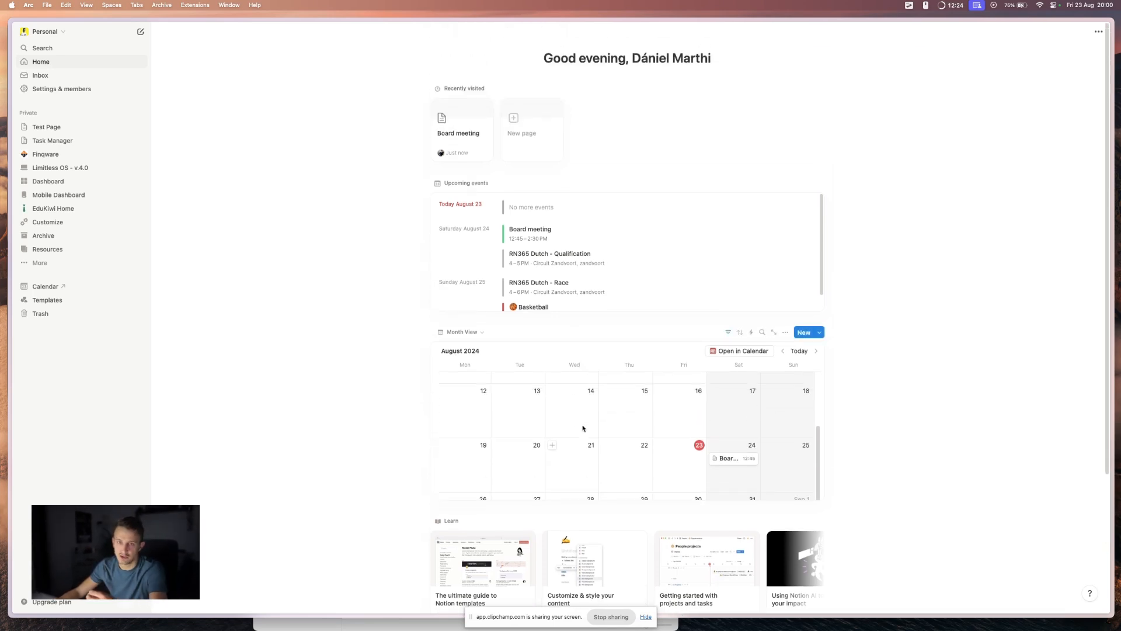